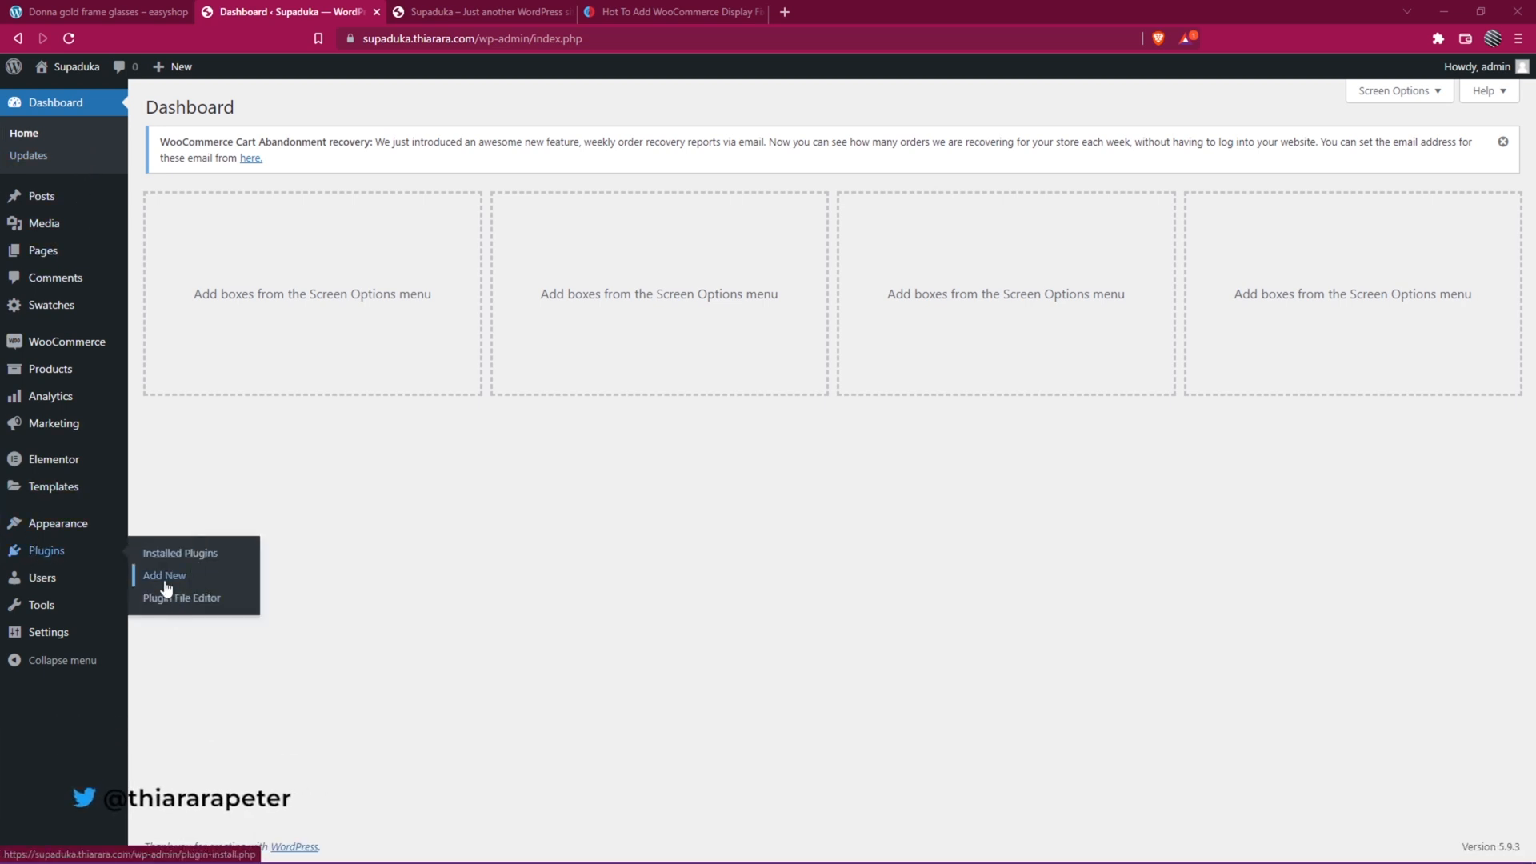
- Search the plugin directory for 'code snippets', then install and activate Code Snippets
left_click(164, 575)
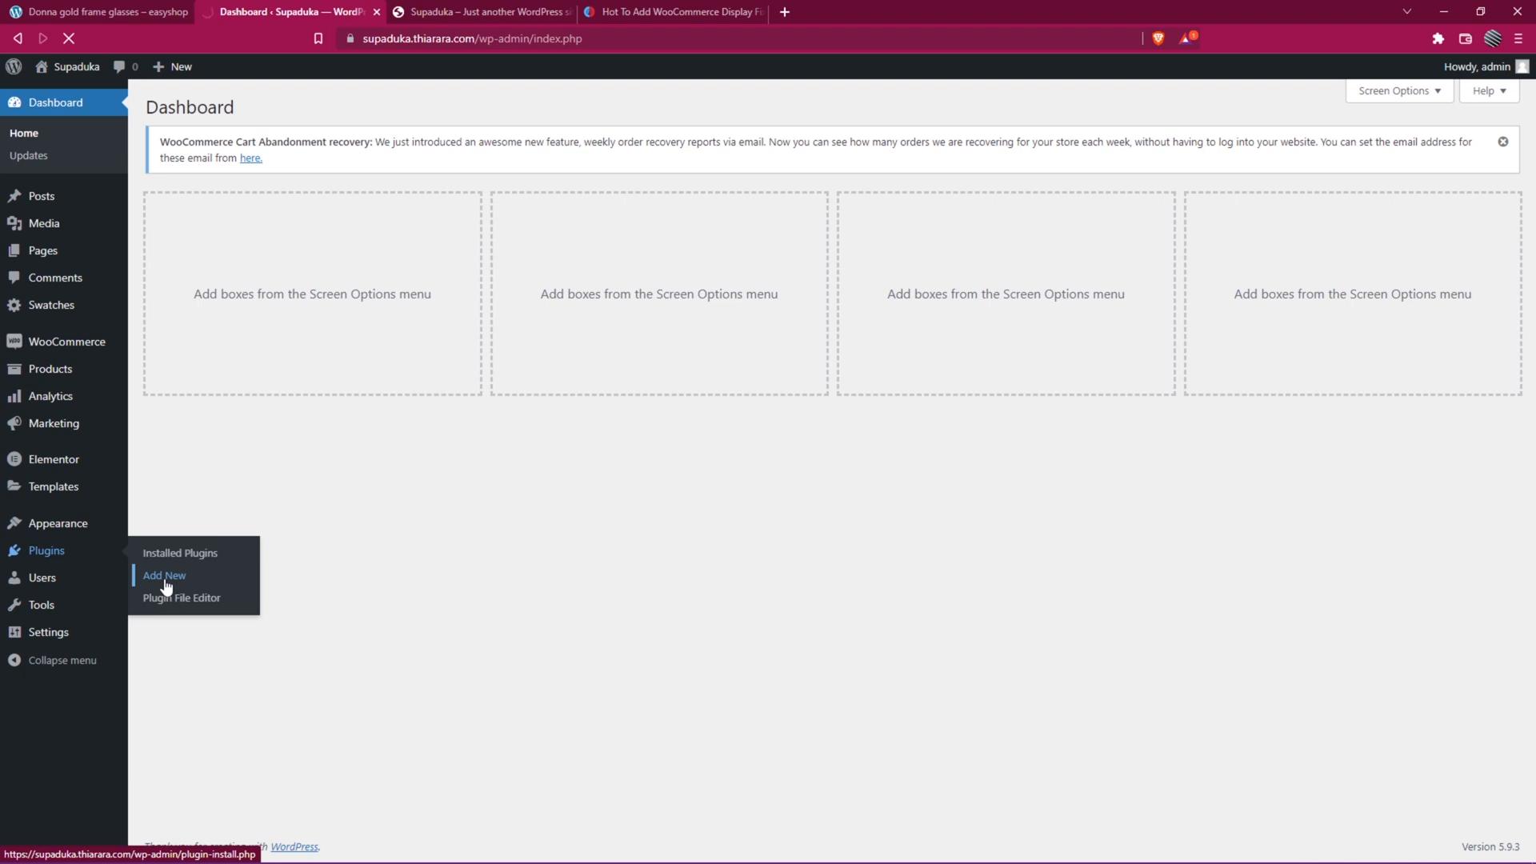
left_click(163, 575)
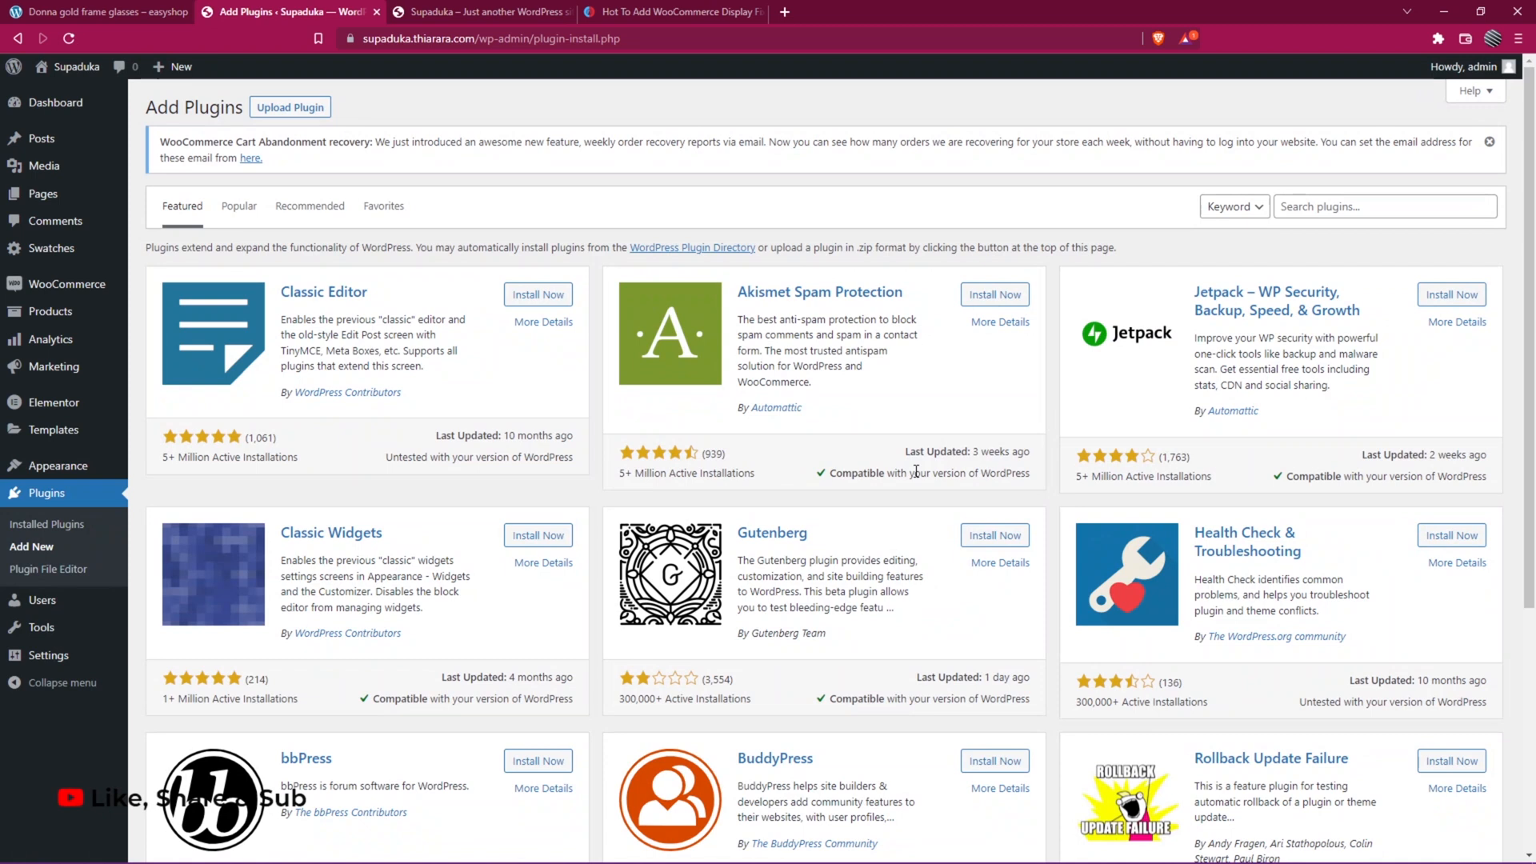
left_click(1385, 207)
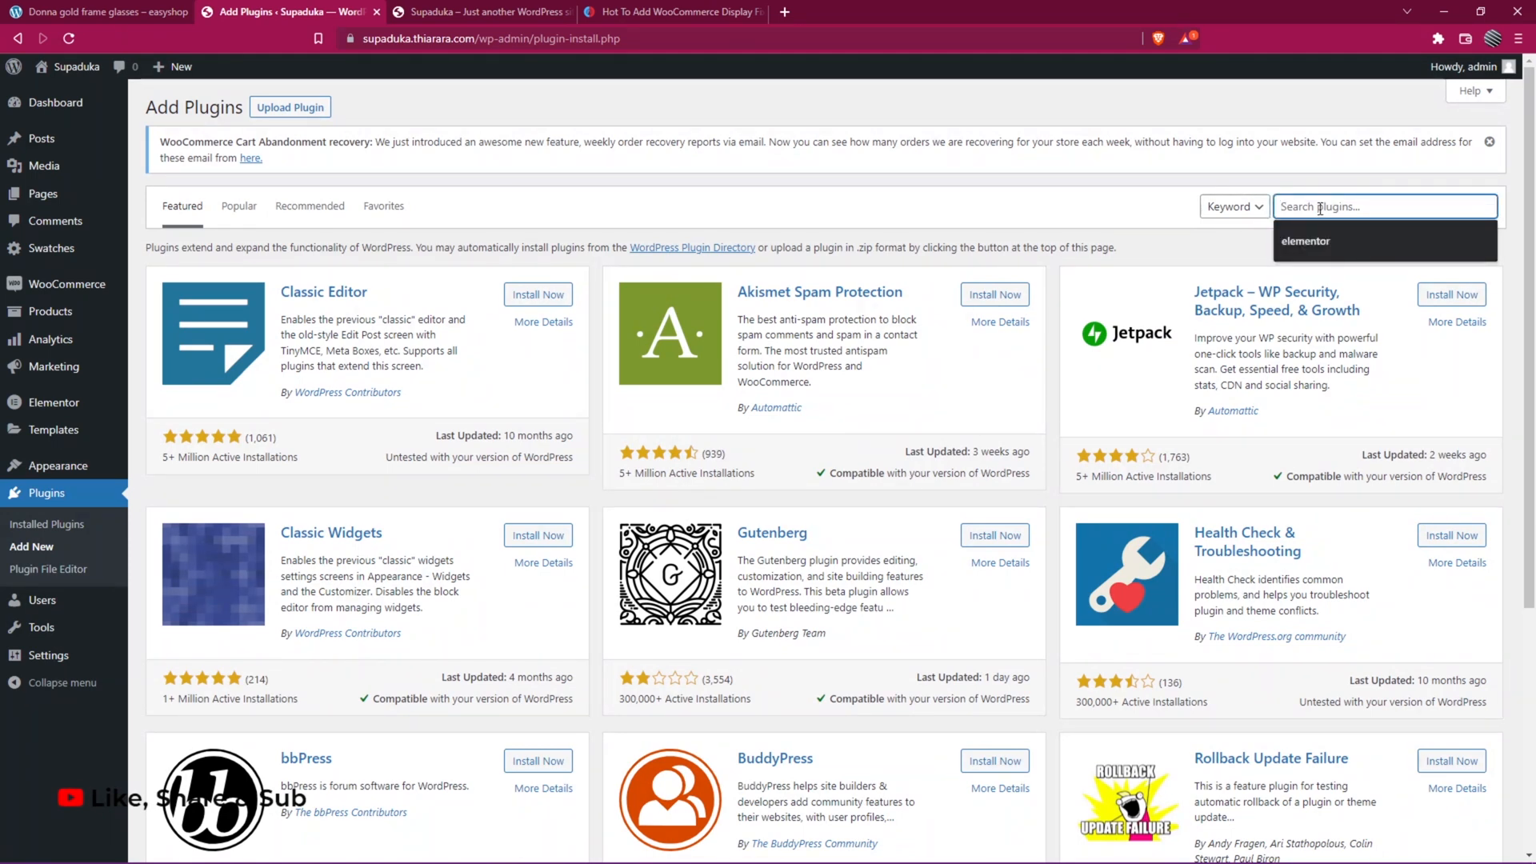
type("code")
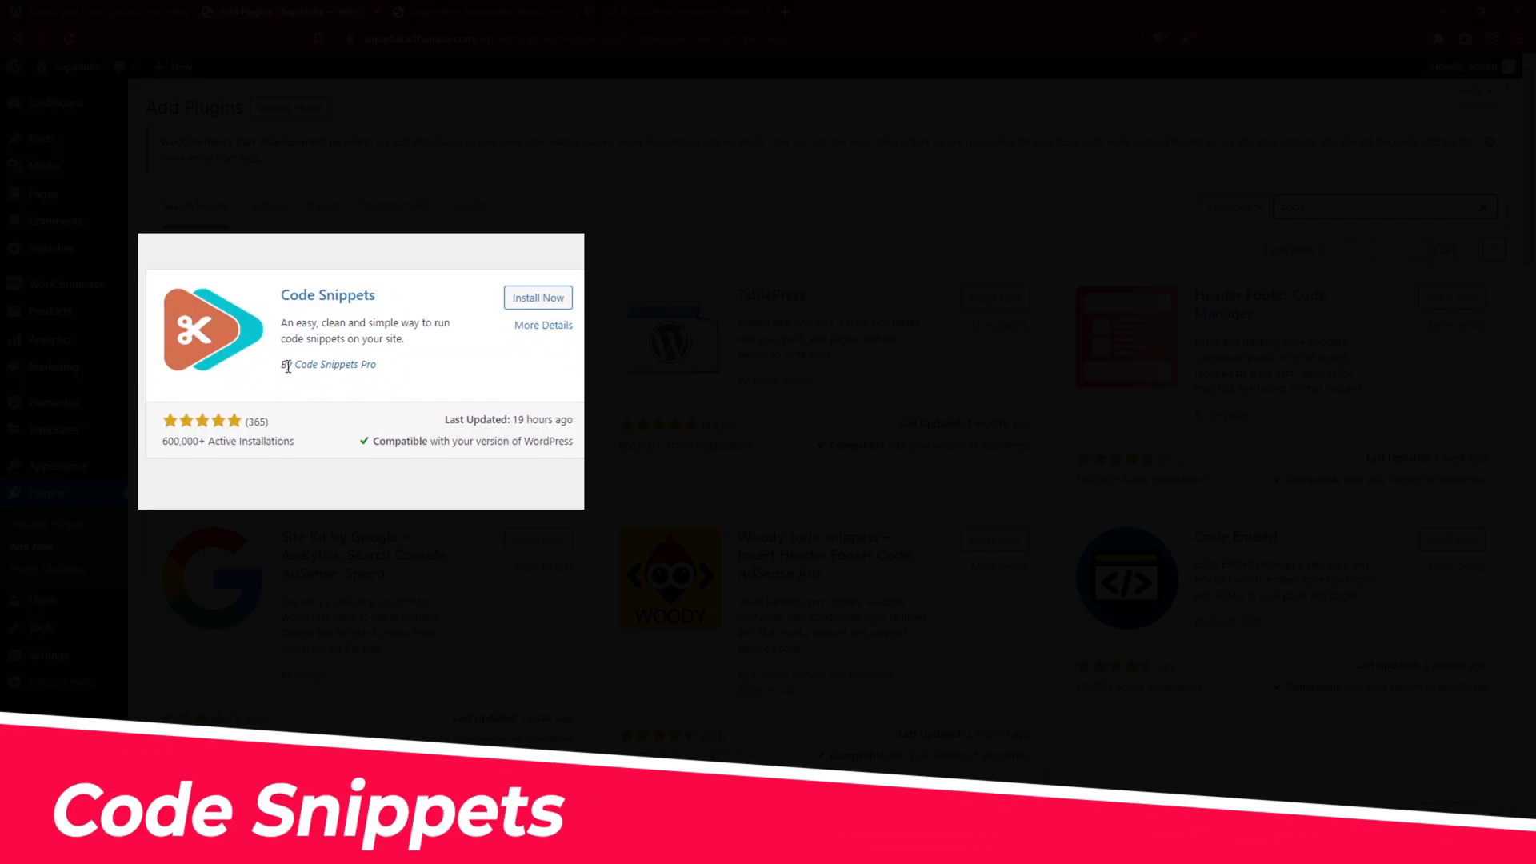
mouse_move(172, 449)
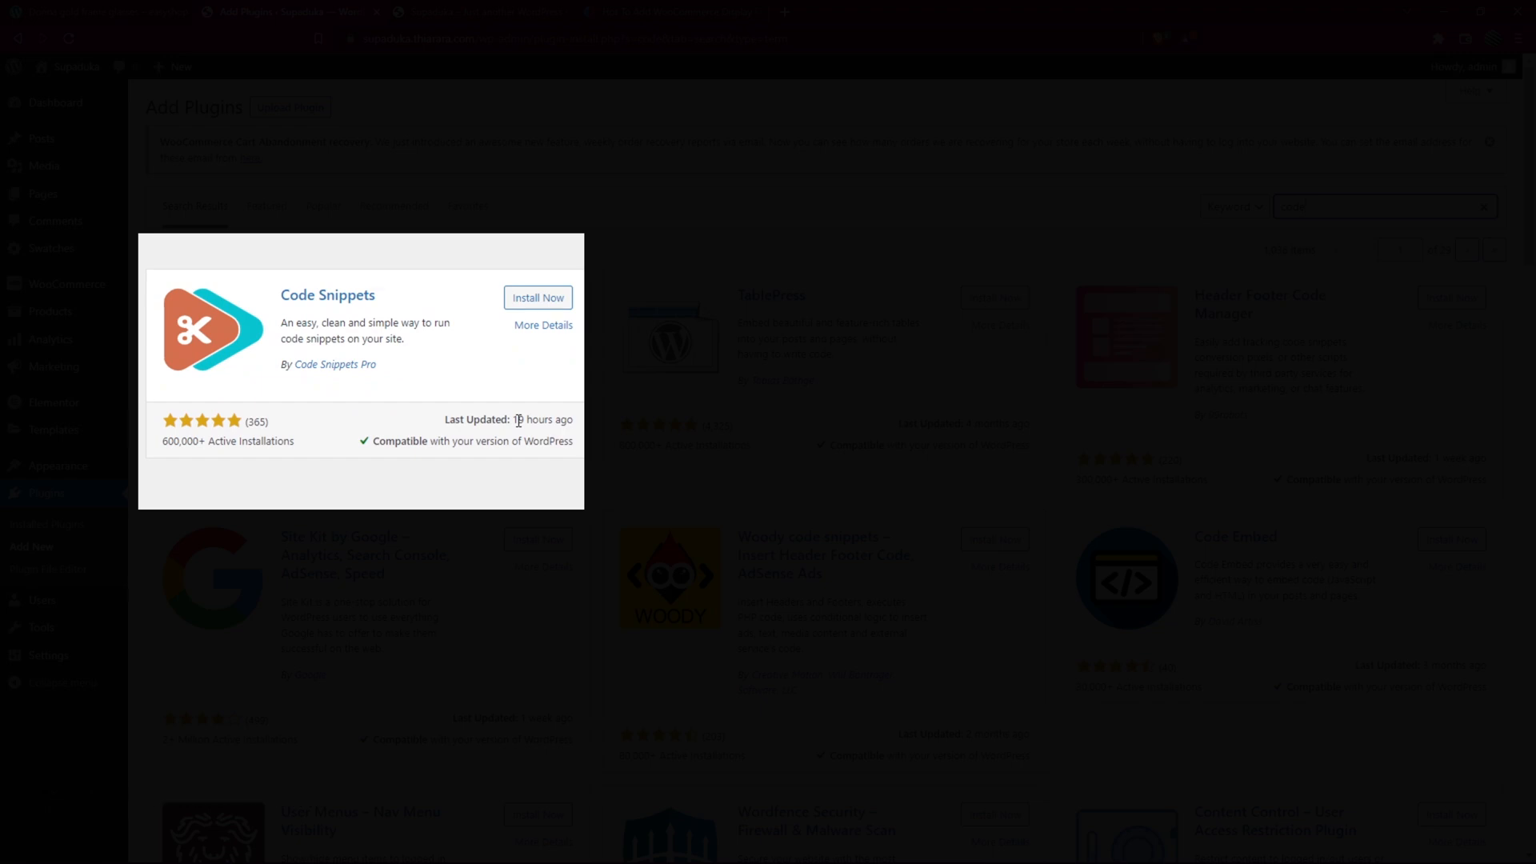
left_click(537, 297)
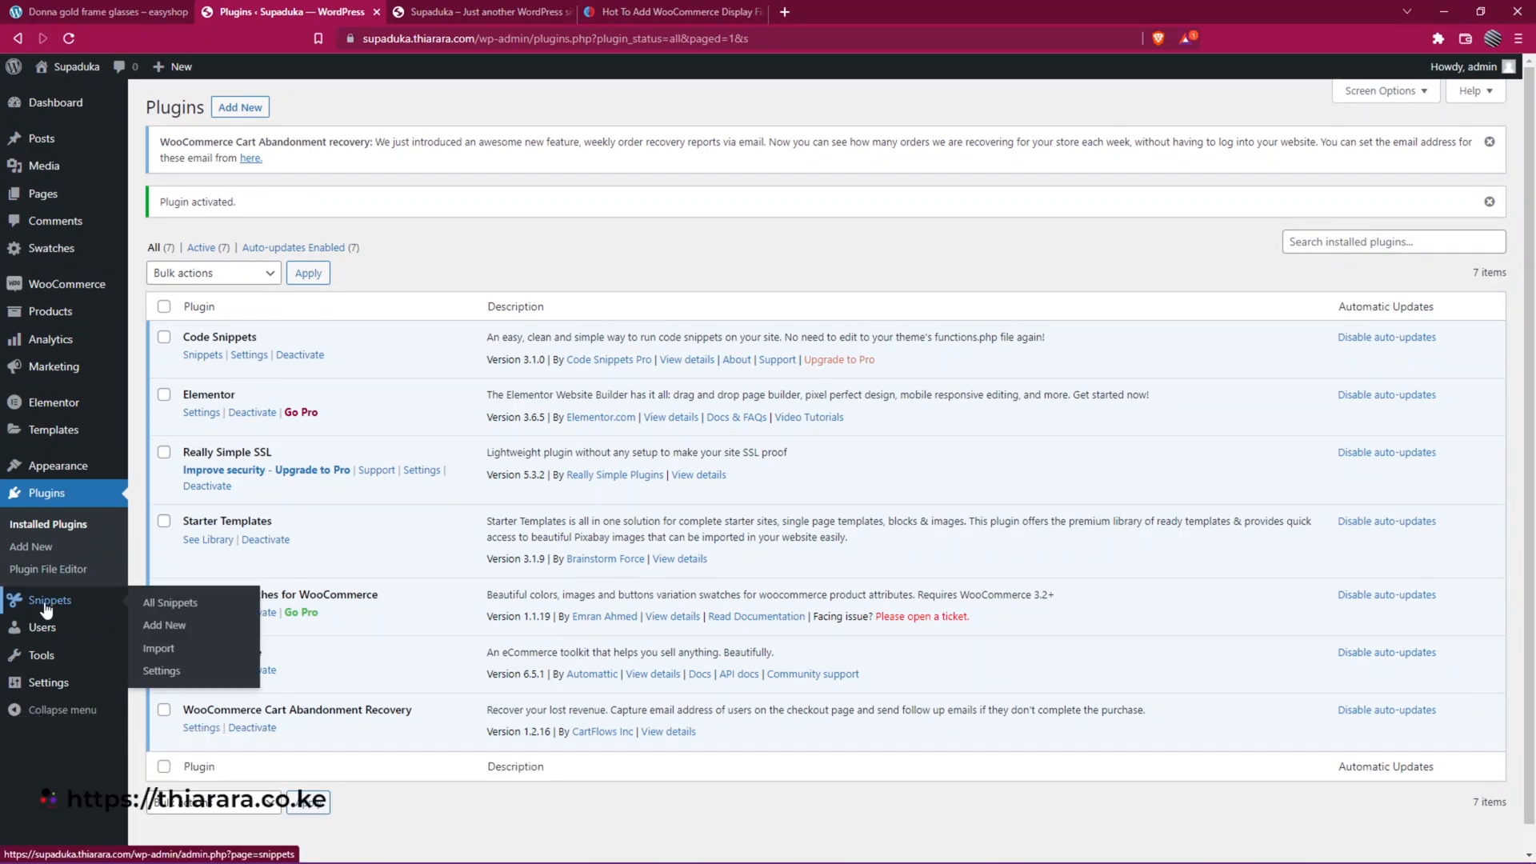
mouse_move(94, 75)
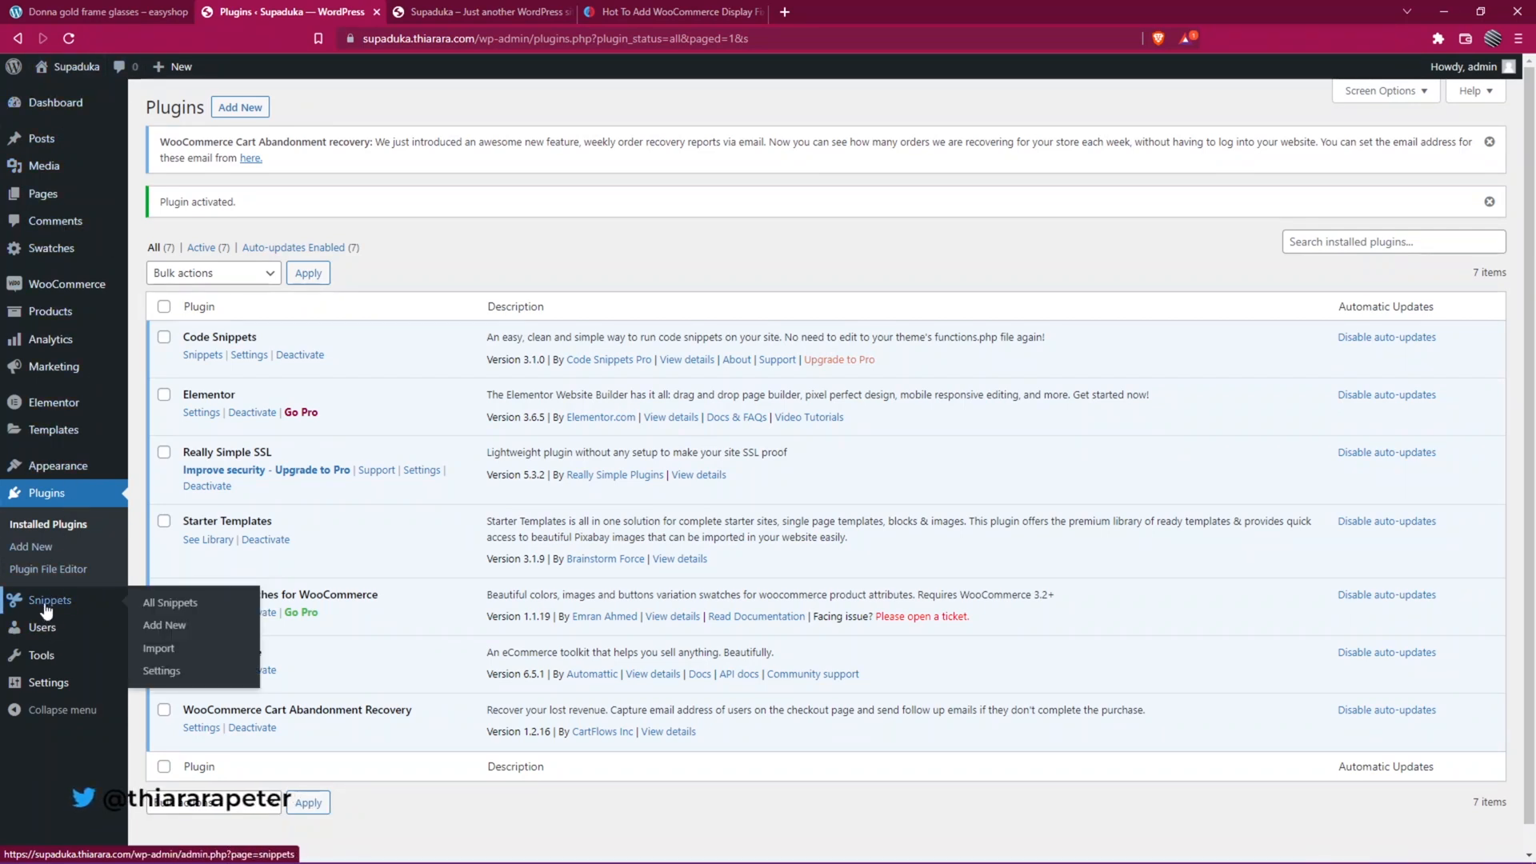
- View All Snippets, listing the five inactive default example snippets
left_click(170, 602)
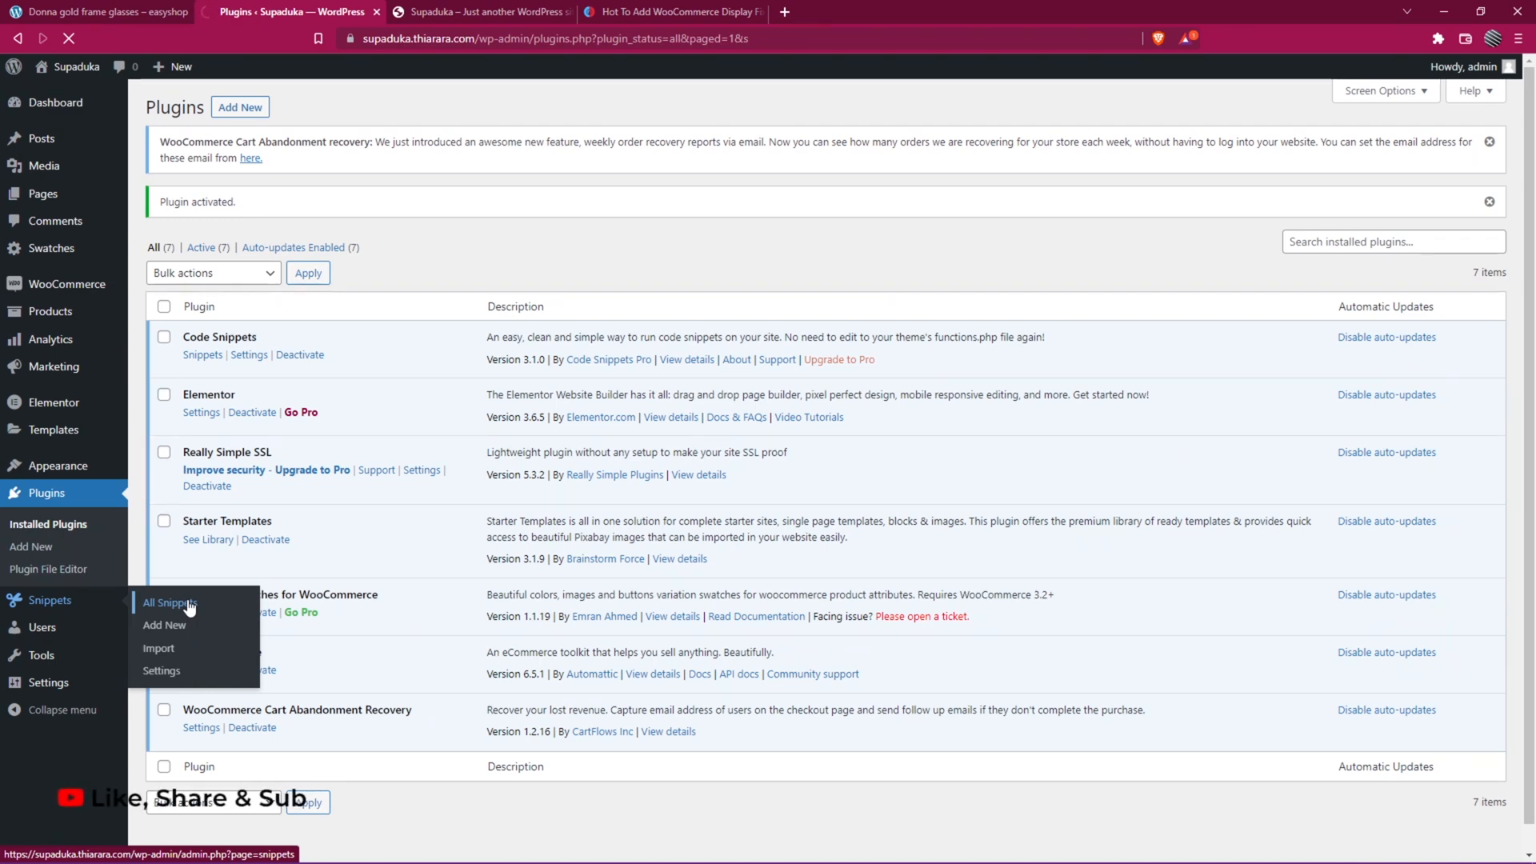
left_click(168, 602)
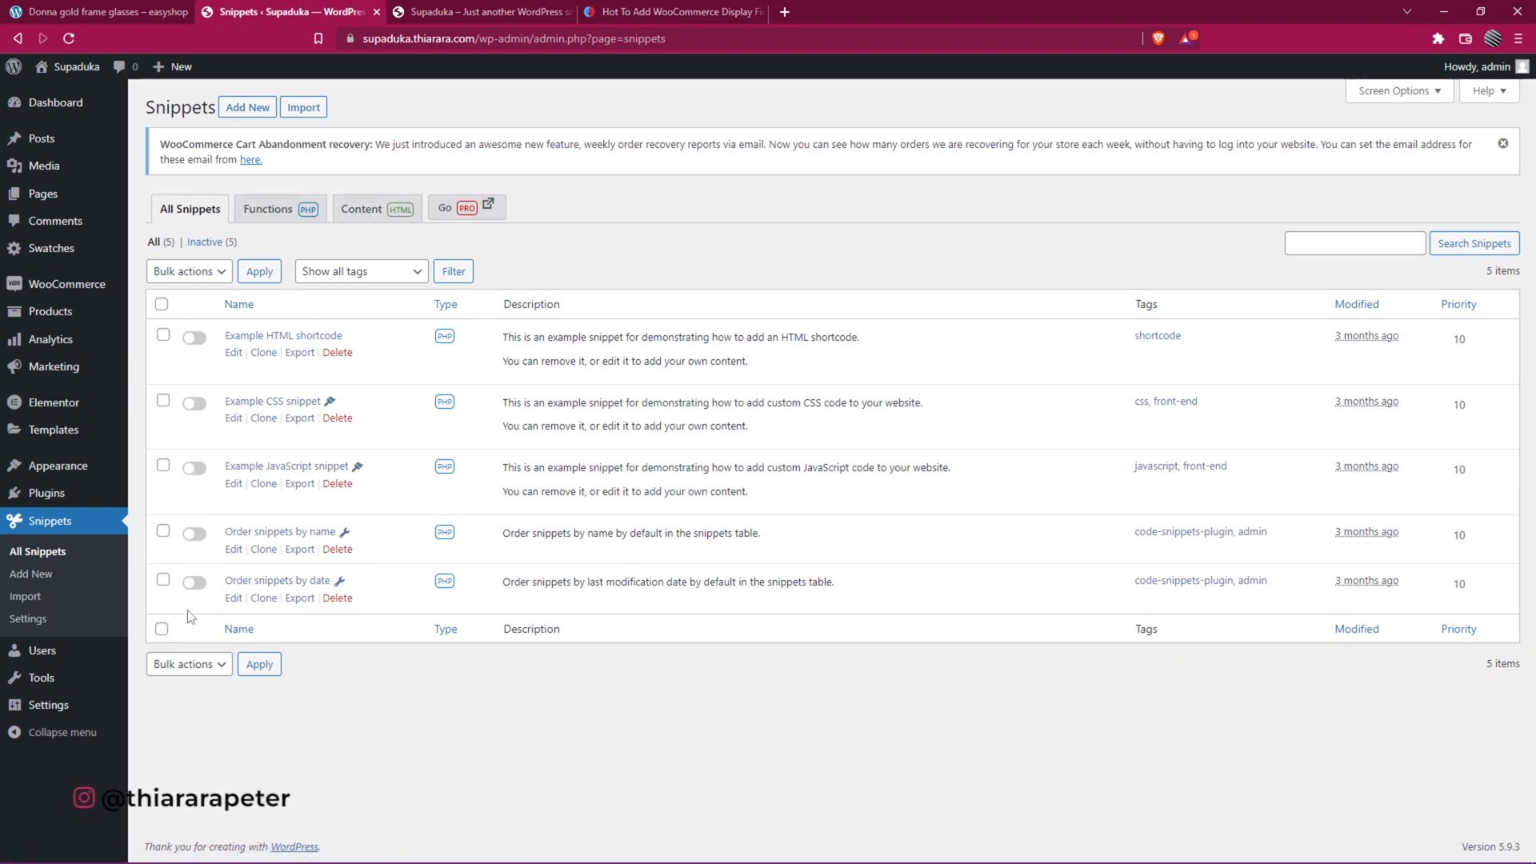
left_click(247, 106)
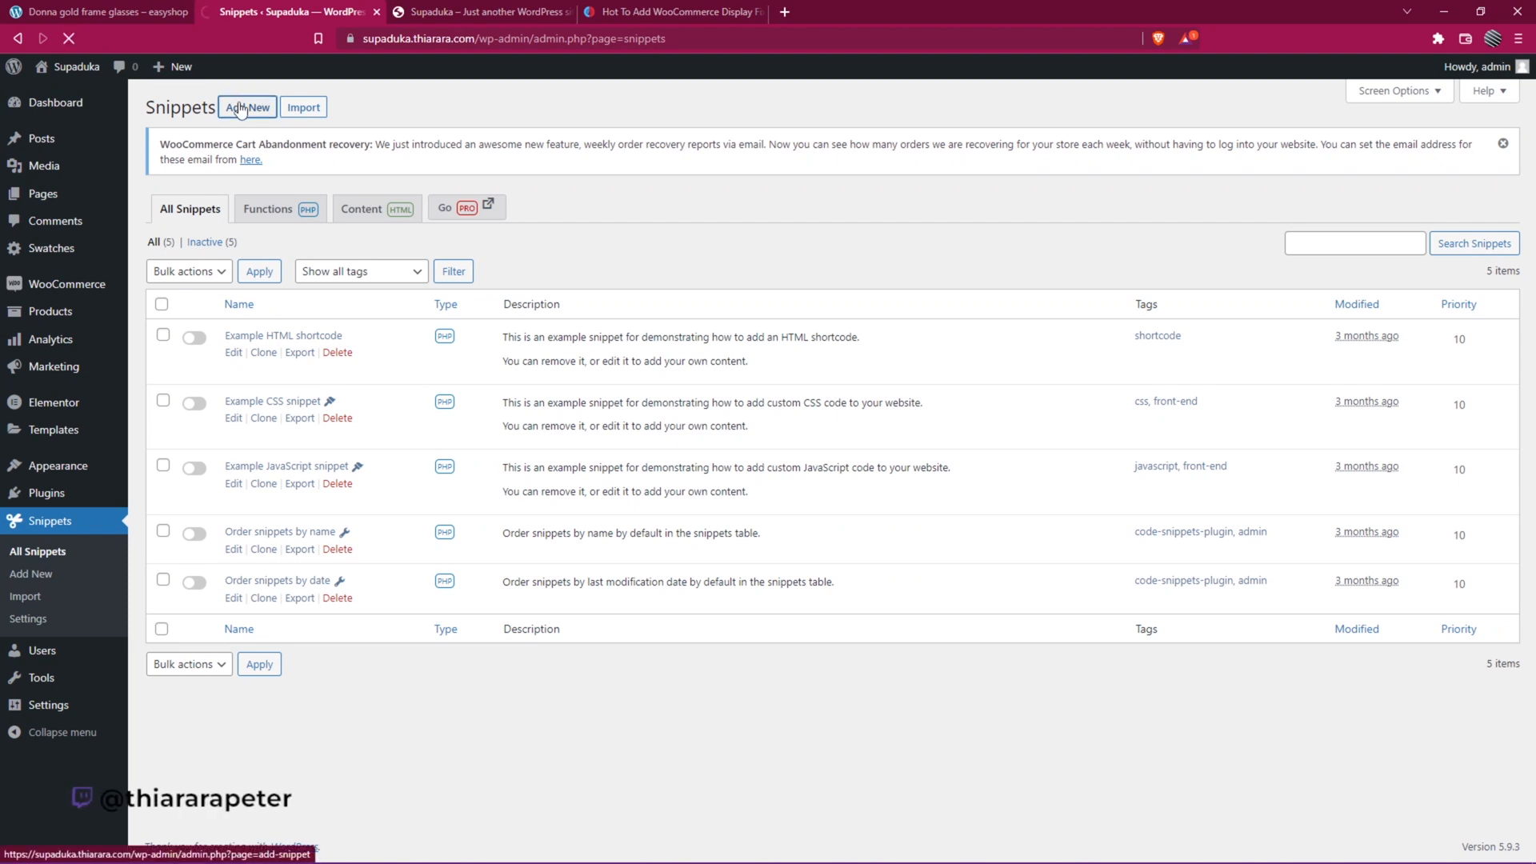
- Start a new snippet titled 'WooCommerce Display Fixed Saving Amount On Sale Products'
left_click(247, 106)
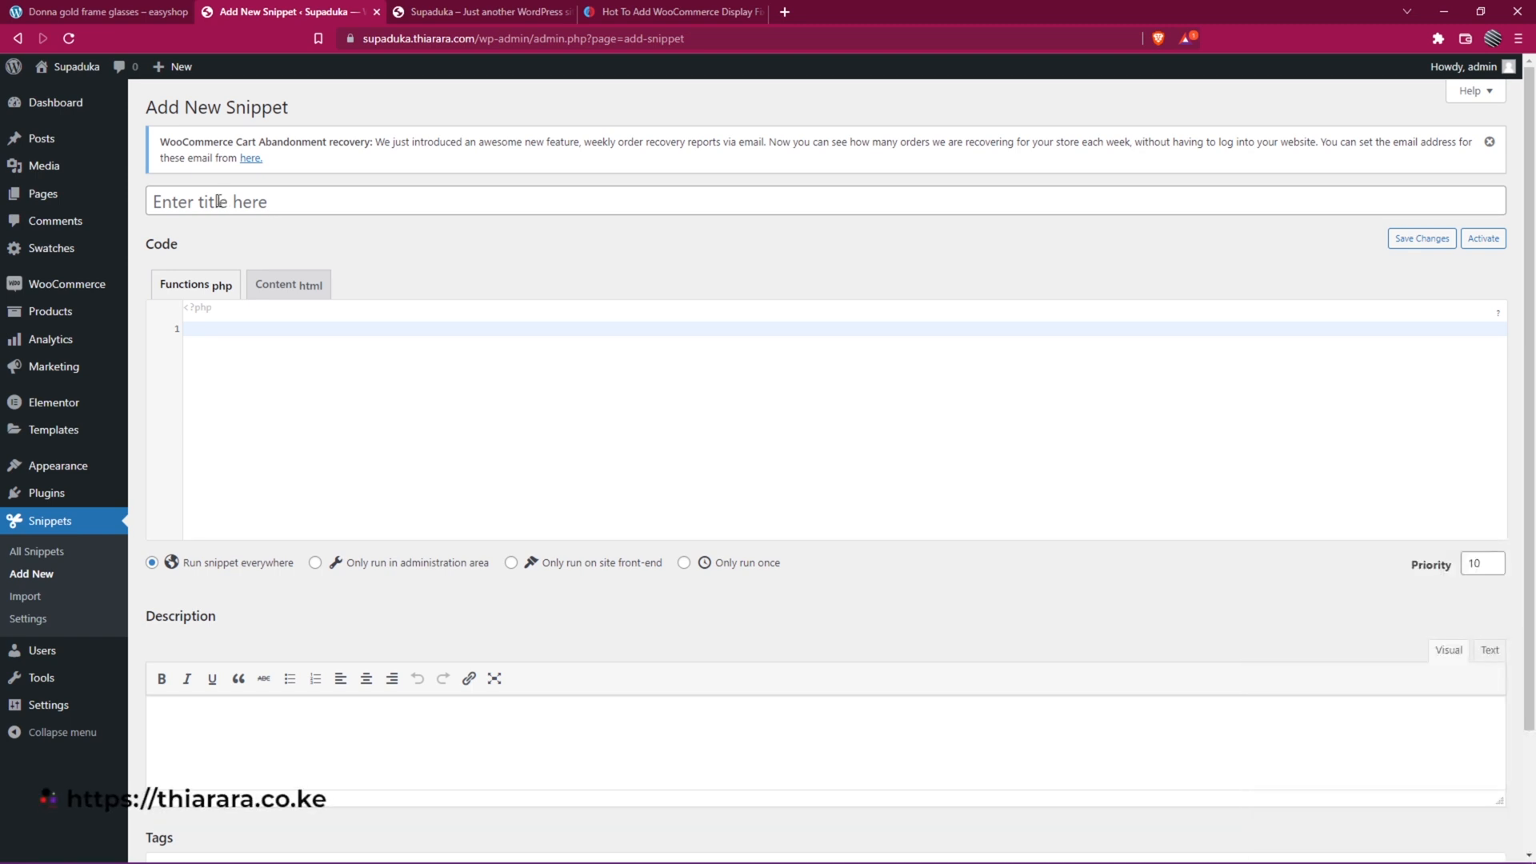
key("Win+V")
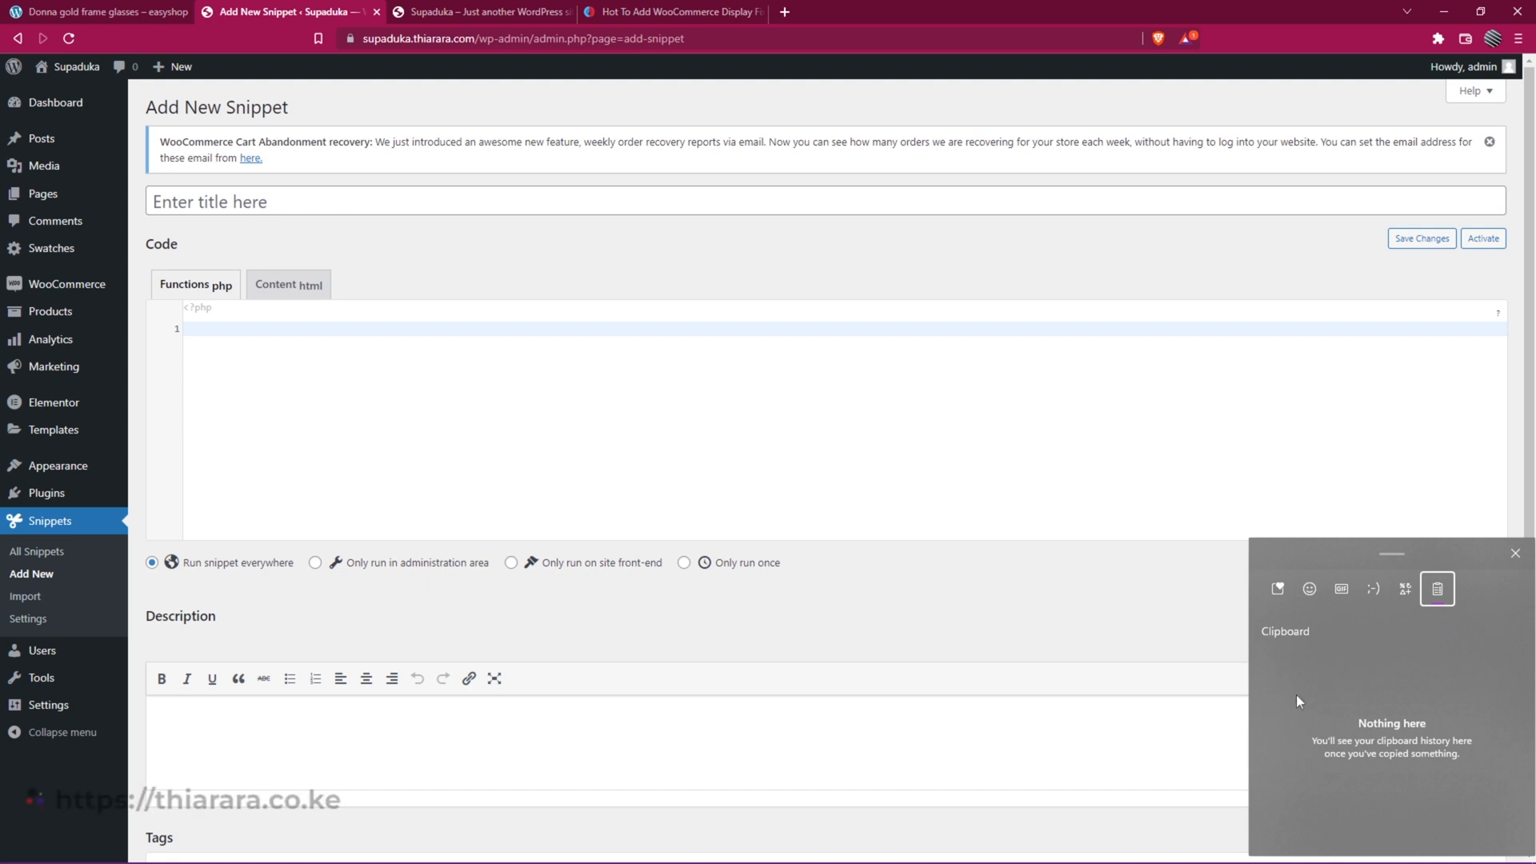
left_click(684, 11)
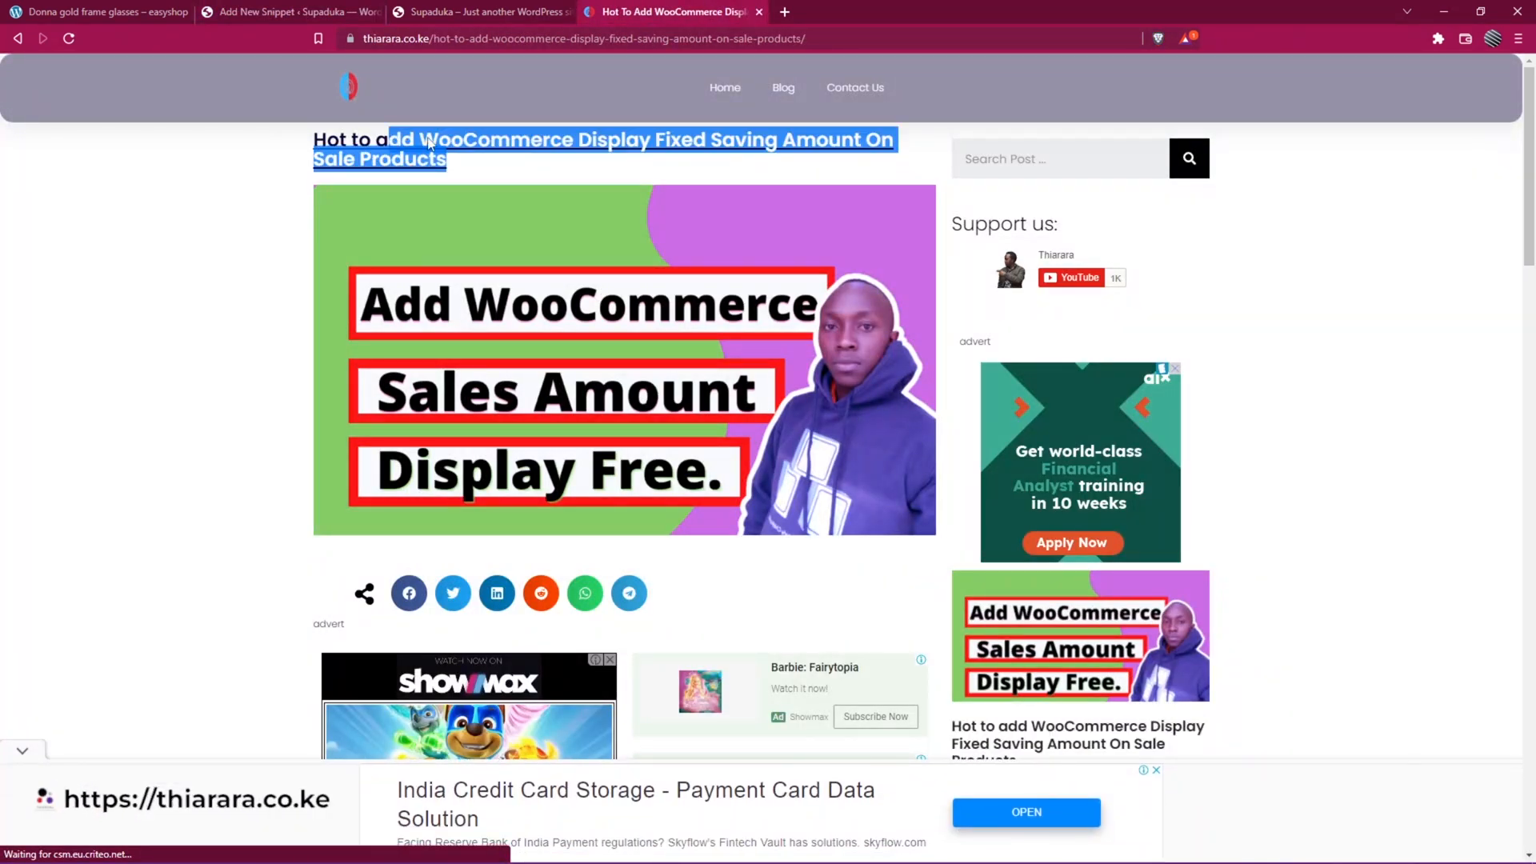
left_click(280, 12)
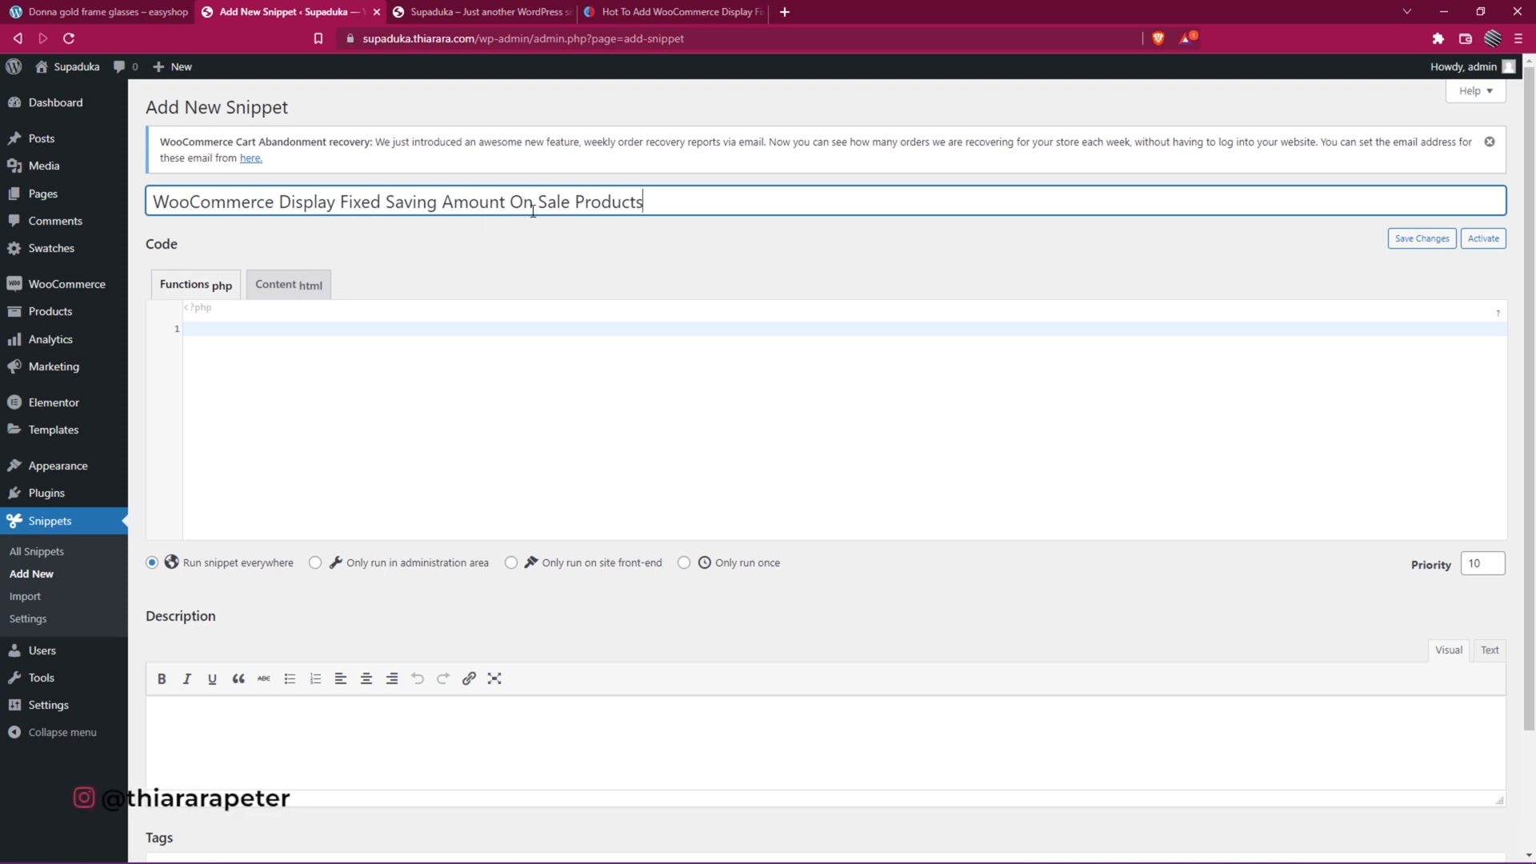
mouse_move(549, 263)
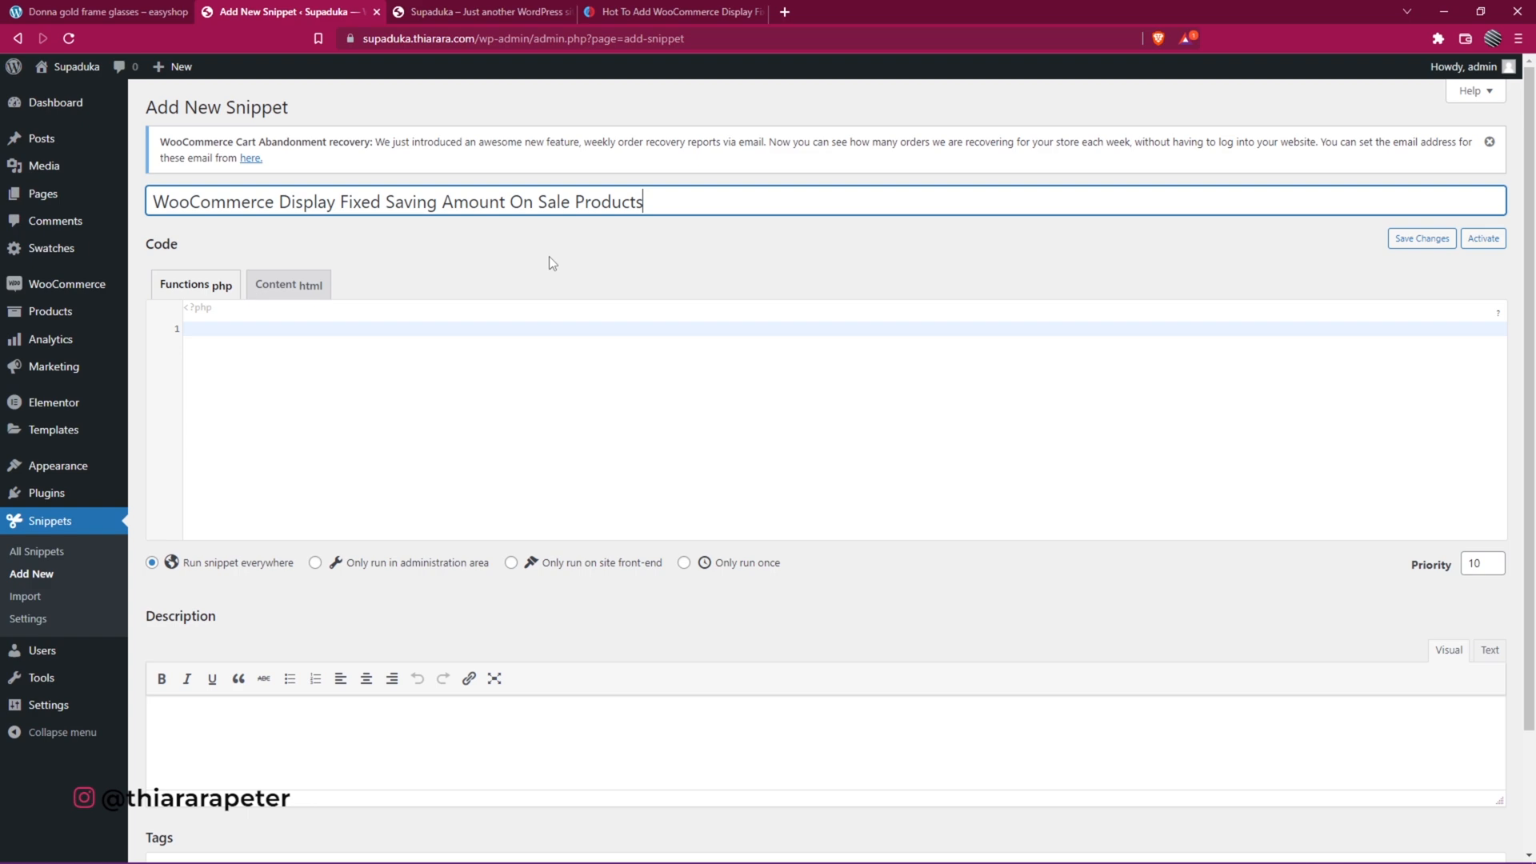
- Copy the 31-line savings PHP code from the blog post into the snippet editor
left_click(673, 11)
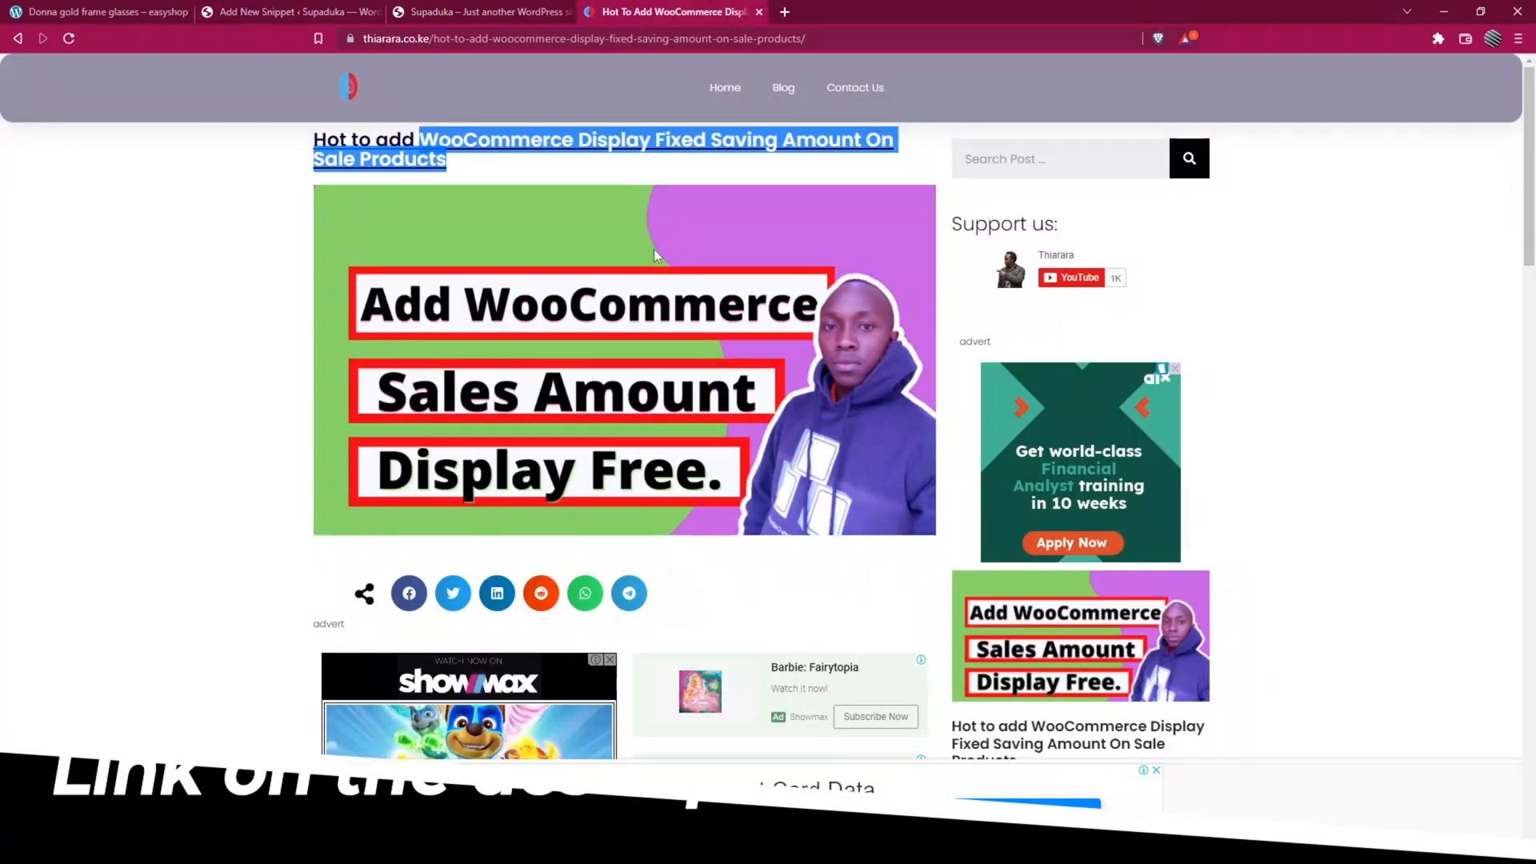
scroll("down", 3)
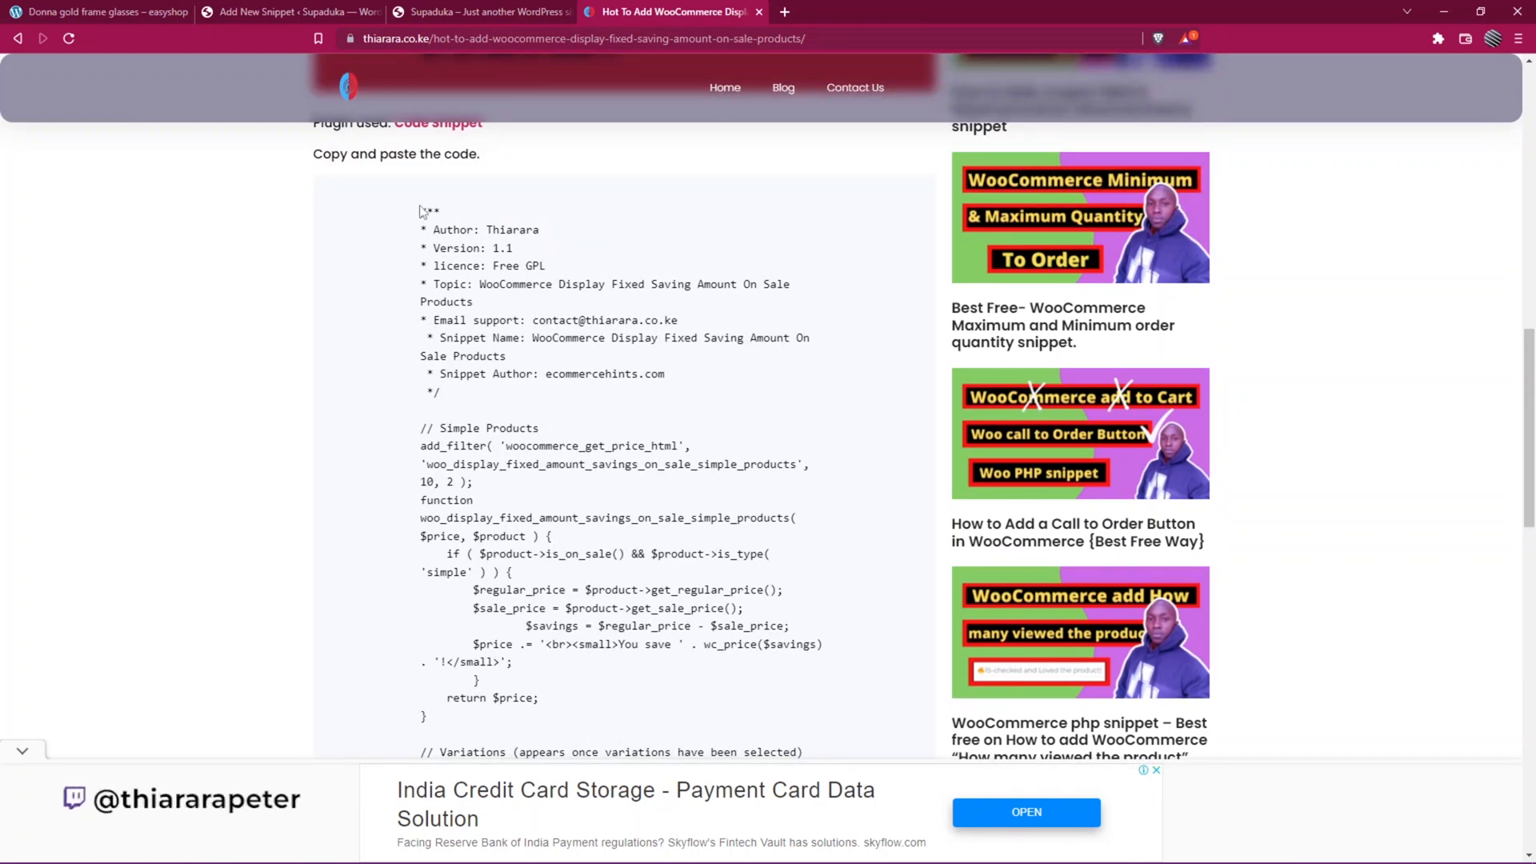
left_click_drag(422, 209, 542, 682)
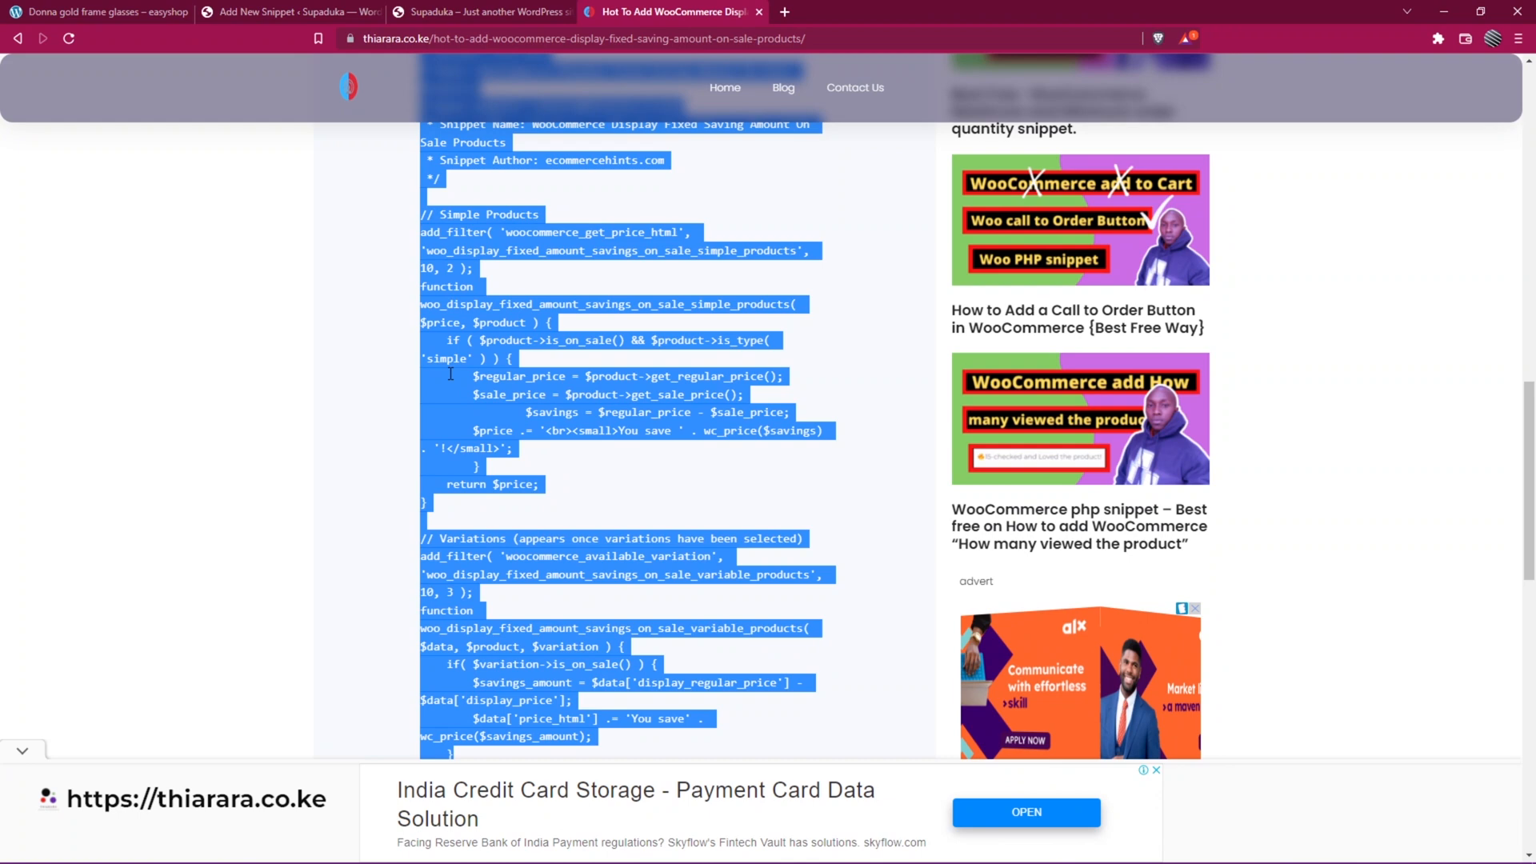
left_click(280, 13)
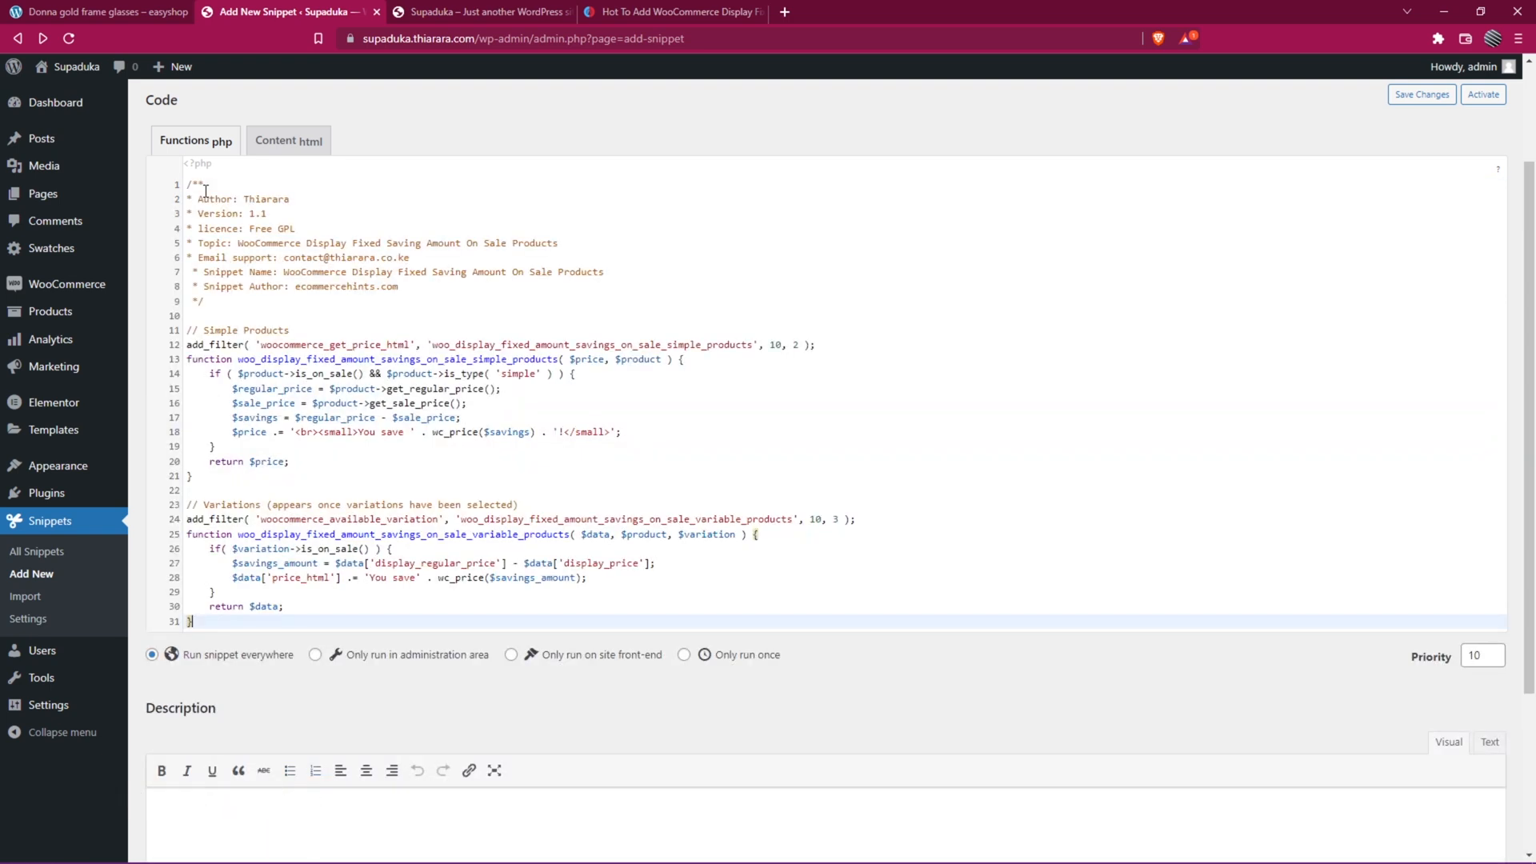
- Save and activate the untitled savings snippet past the no-title warning, then view the storefront
scroll("down", 3)
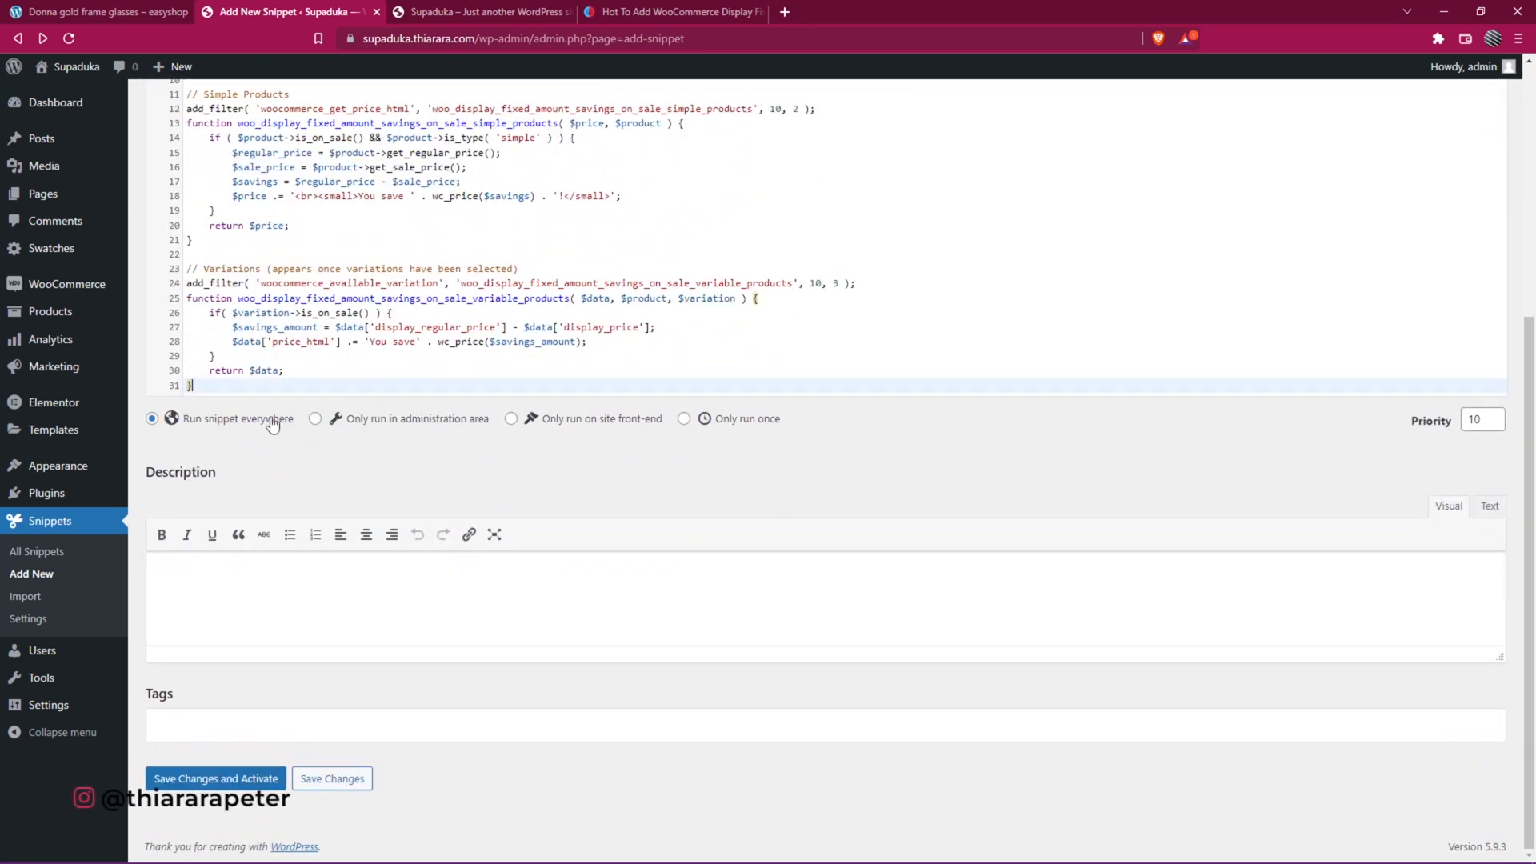
left_click(216, 778)
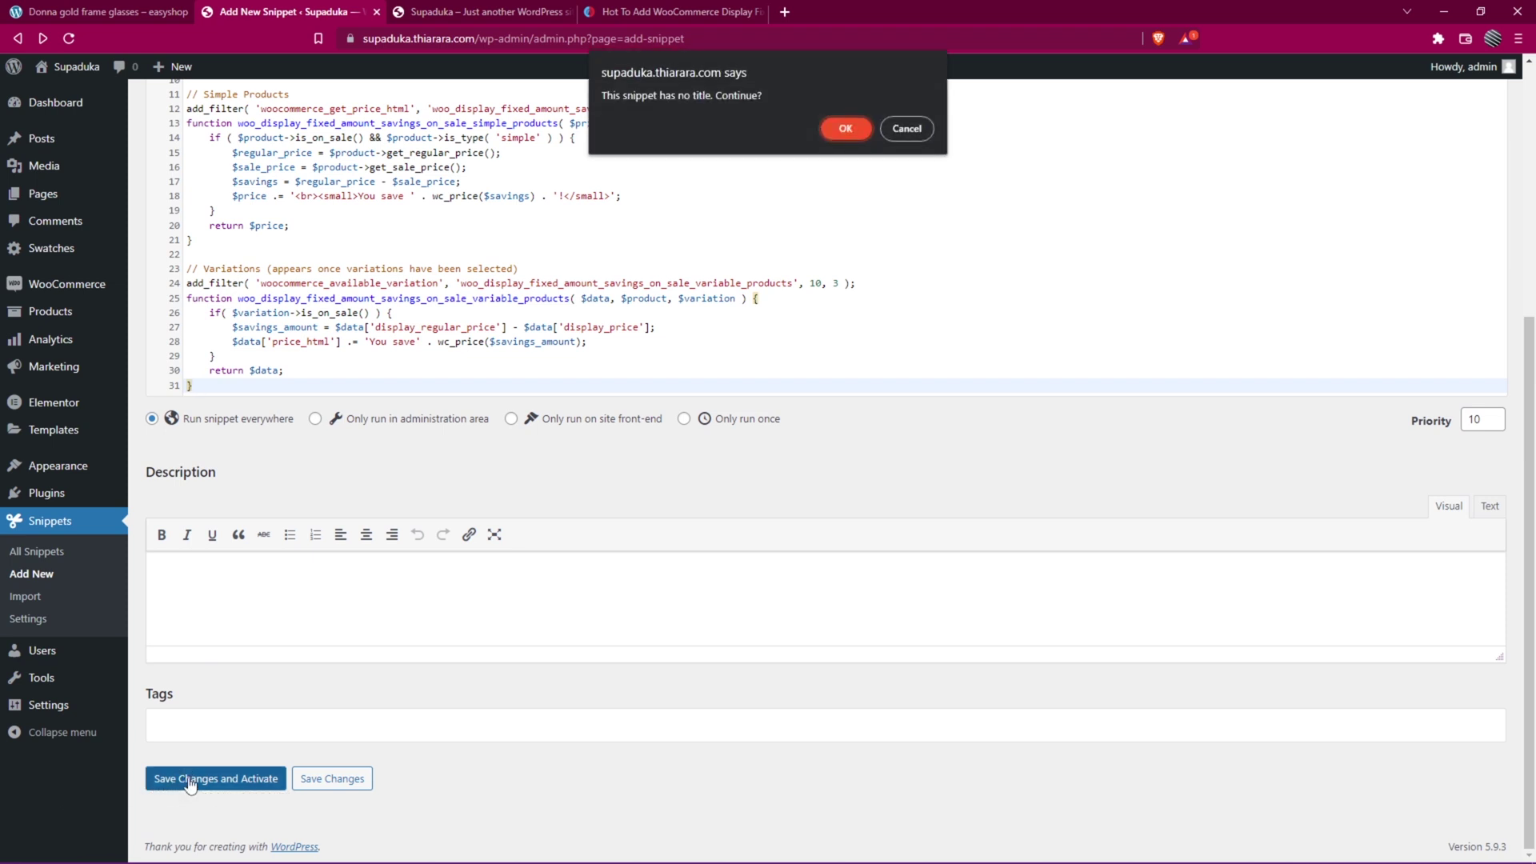
left_click(845, 128)
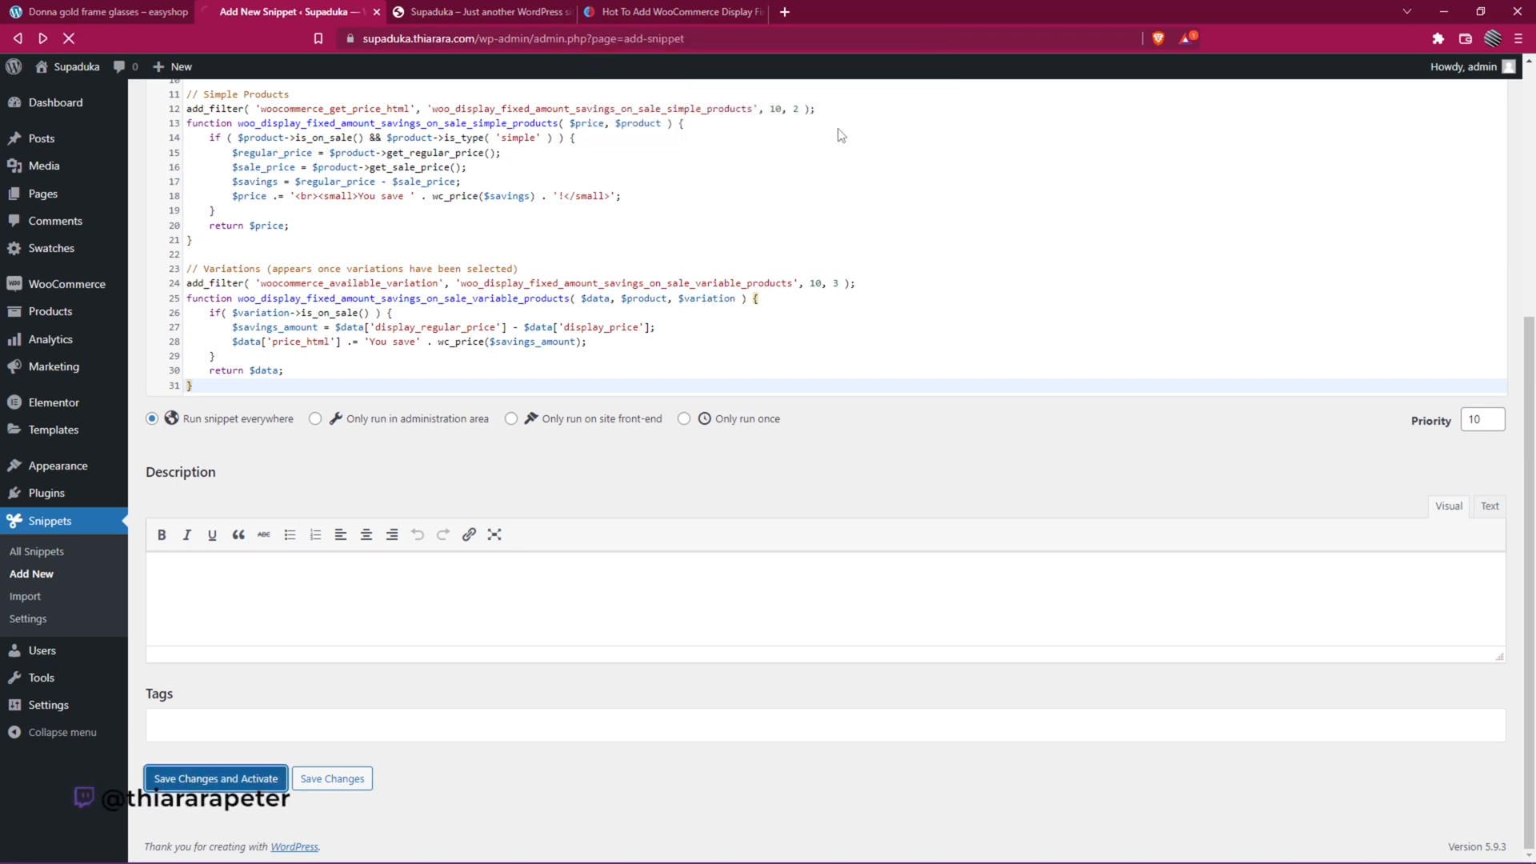
left_click(216, 777)
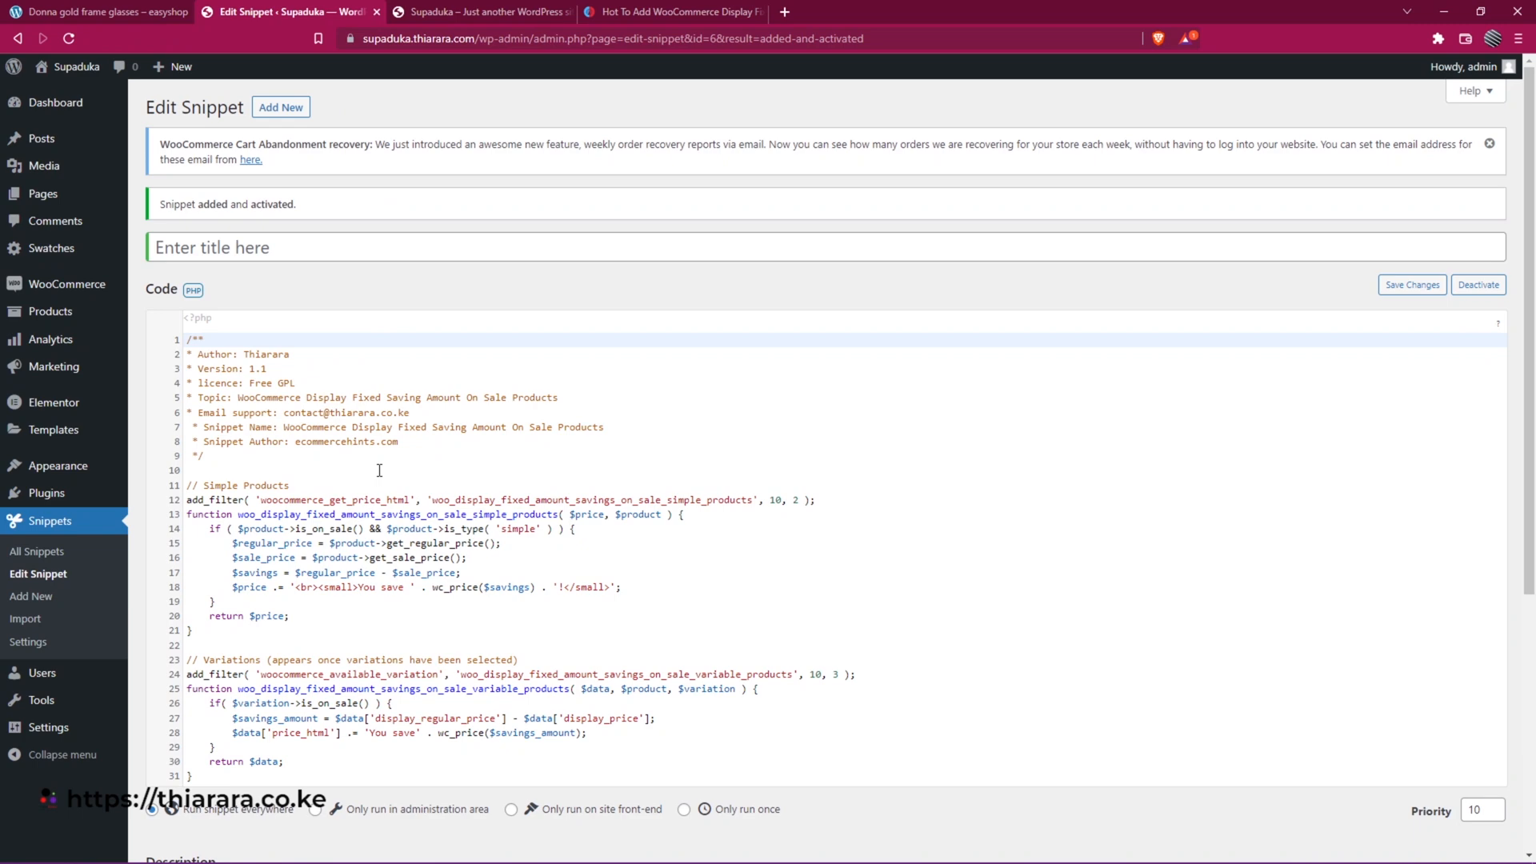
left_click(488, 12)
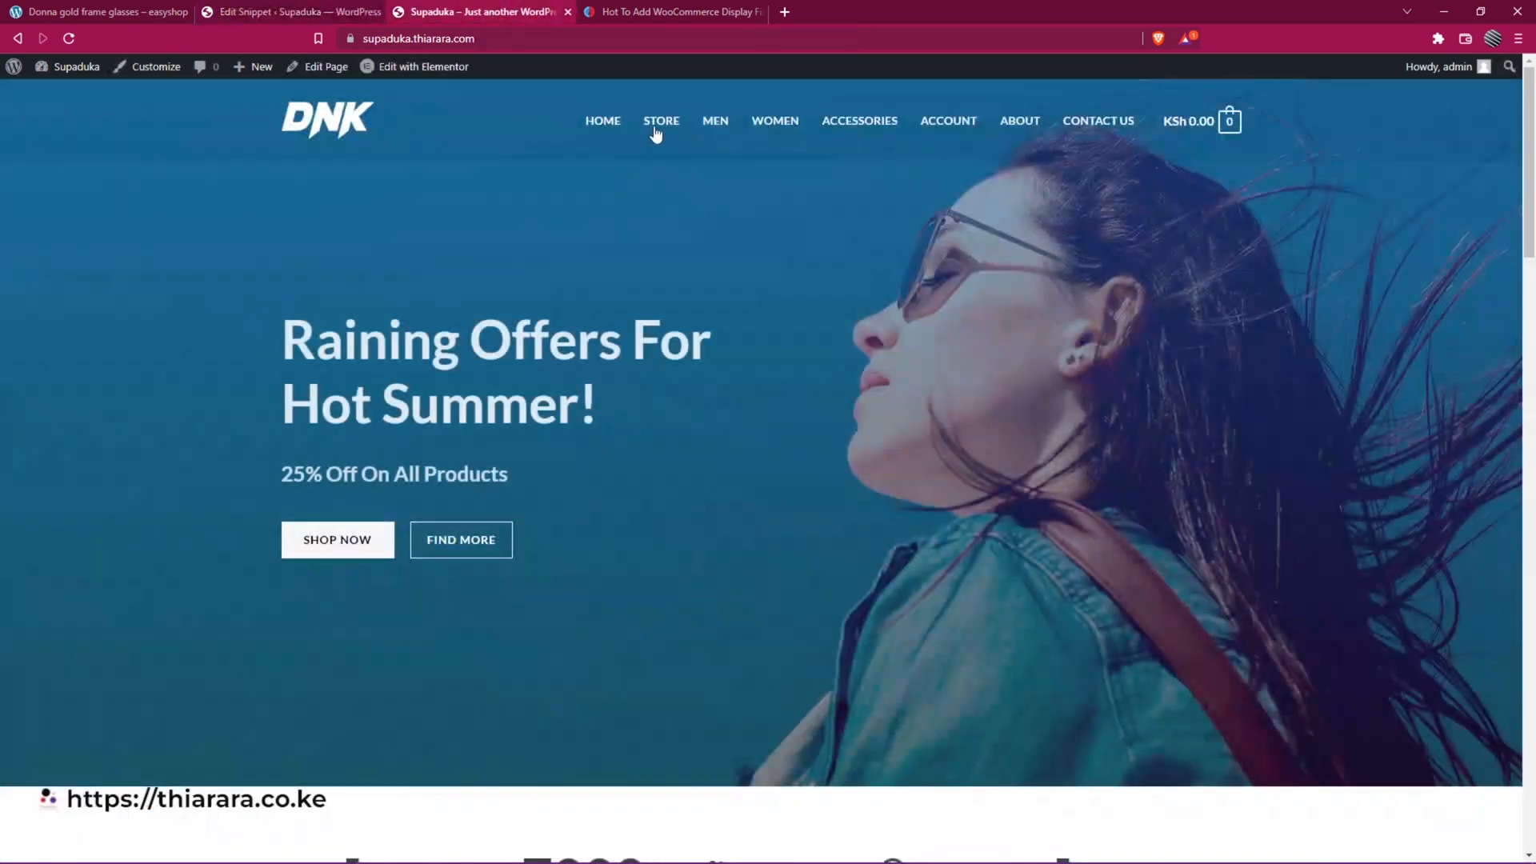
- Open Blue Denim Shorts from the store and confirm 'You save KSh 20.00!' under its price
left_click(661, 121)
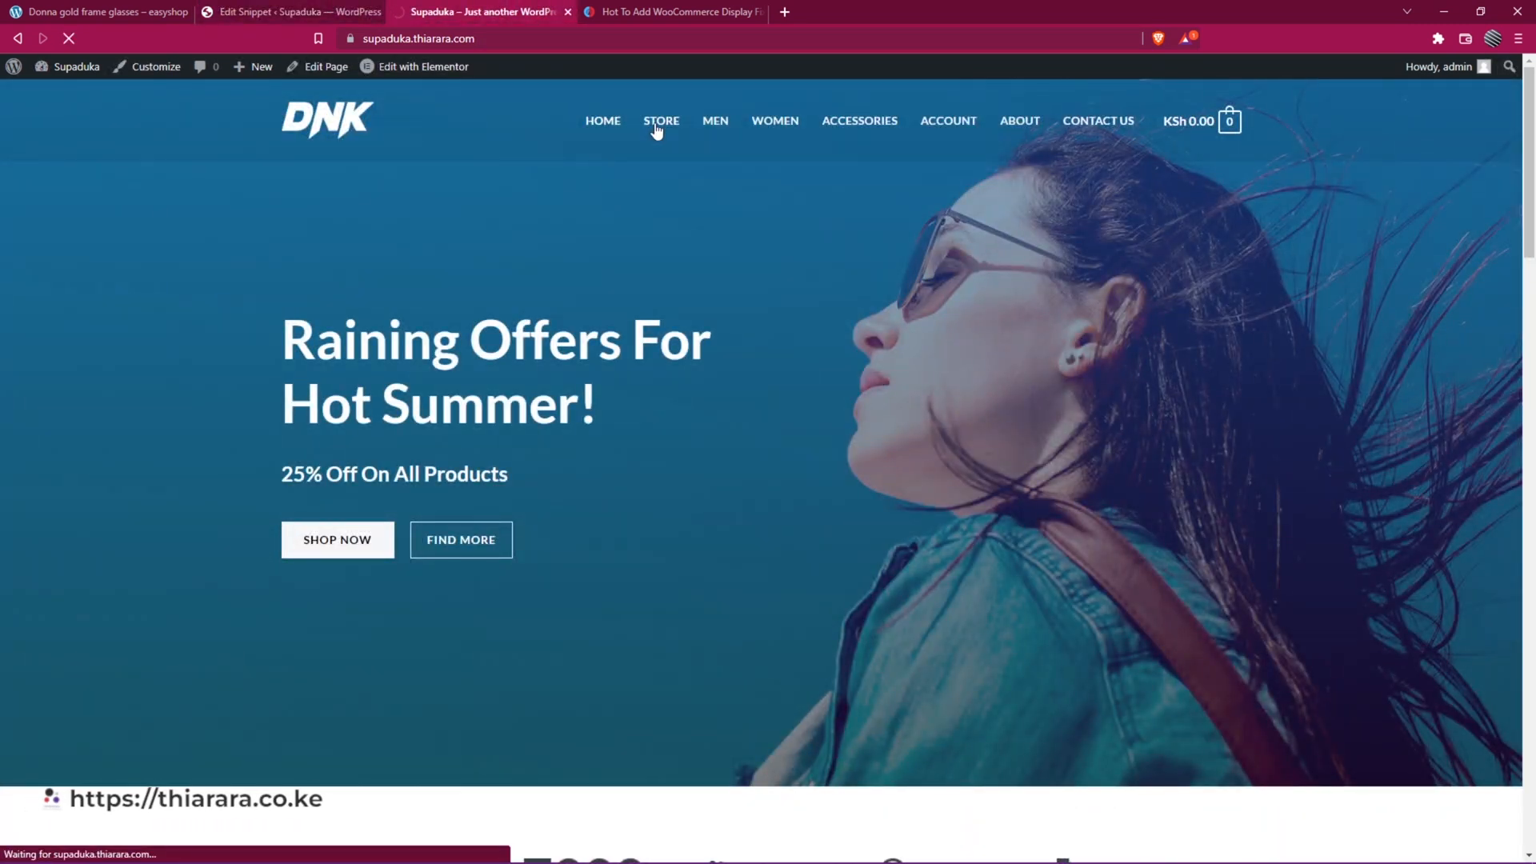
scroll("down", 3)
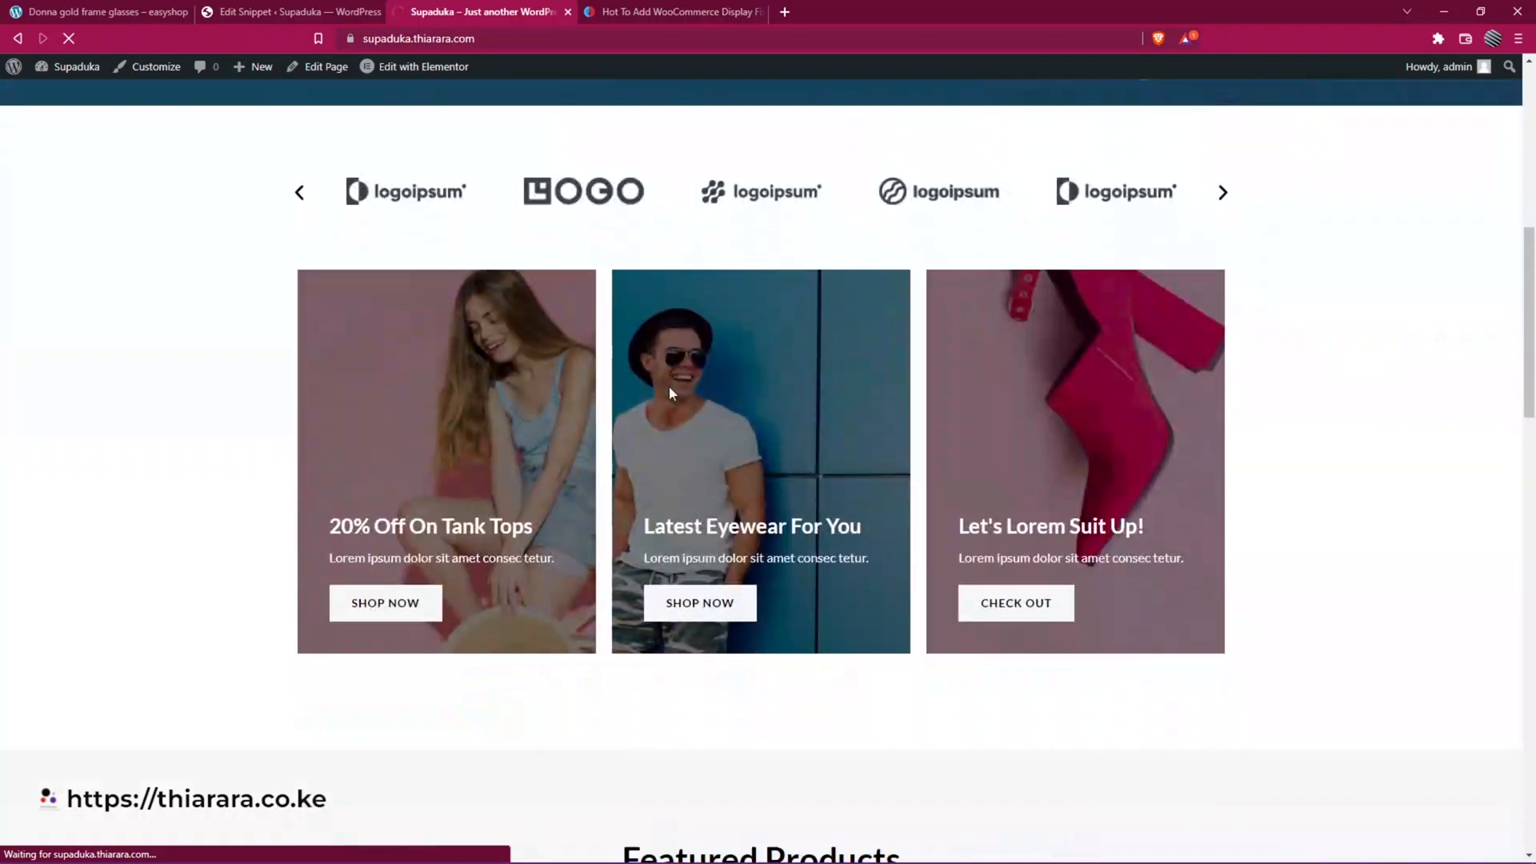
scroll("down", 3)
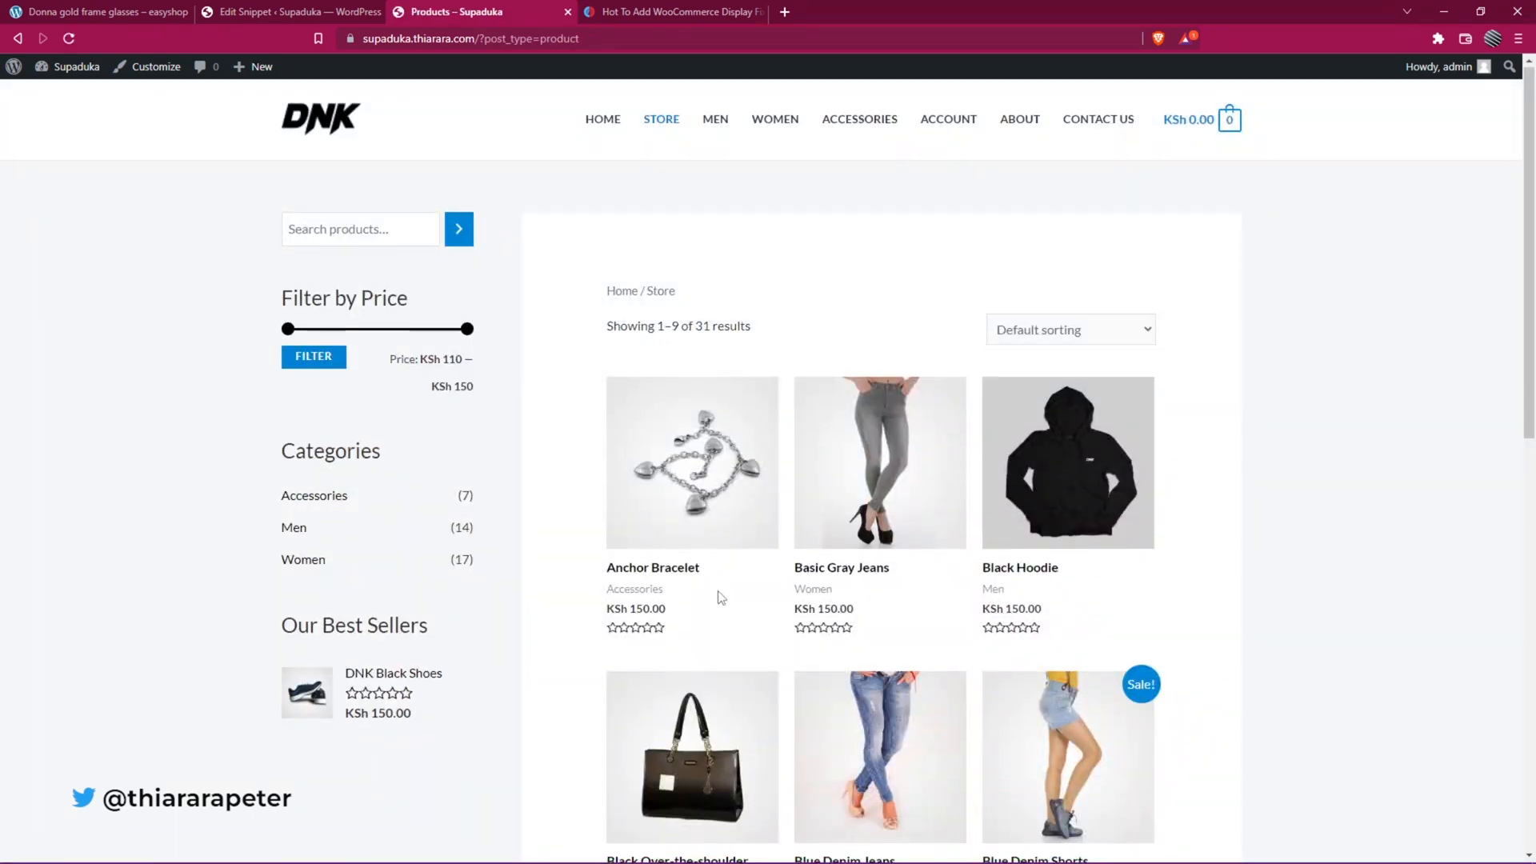
scroll("down", 3)
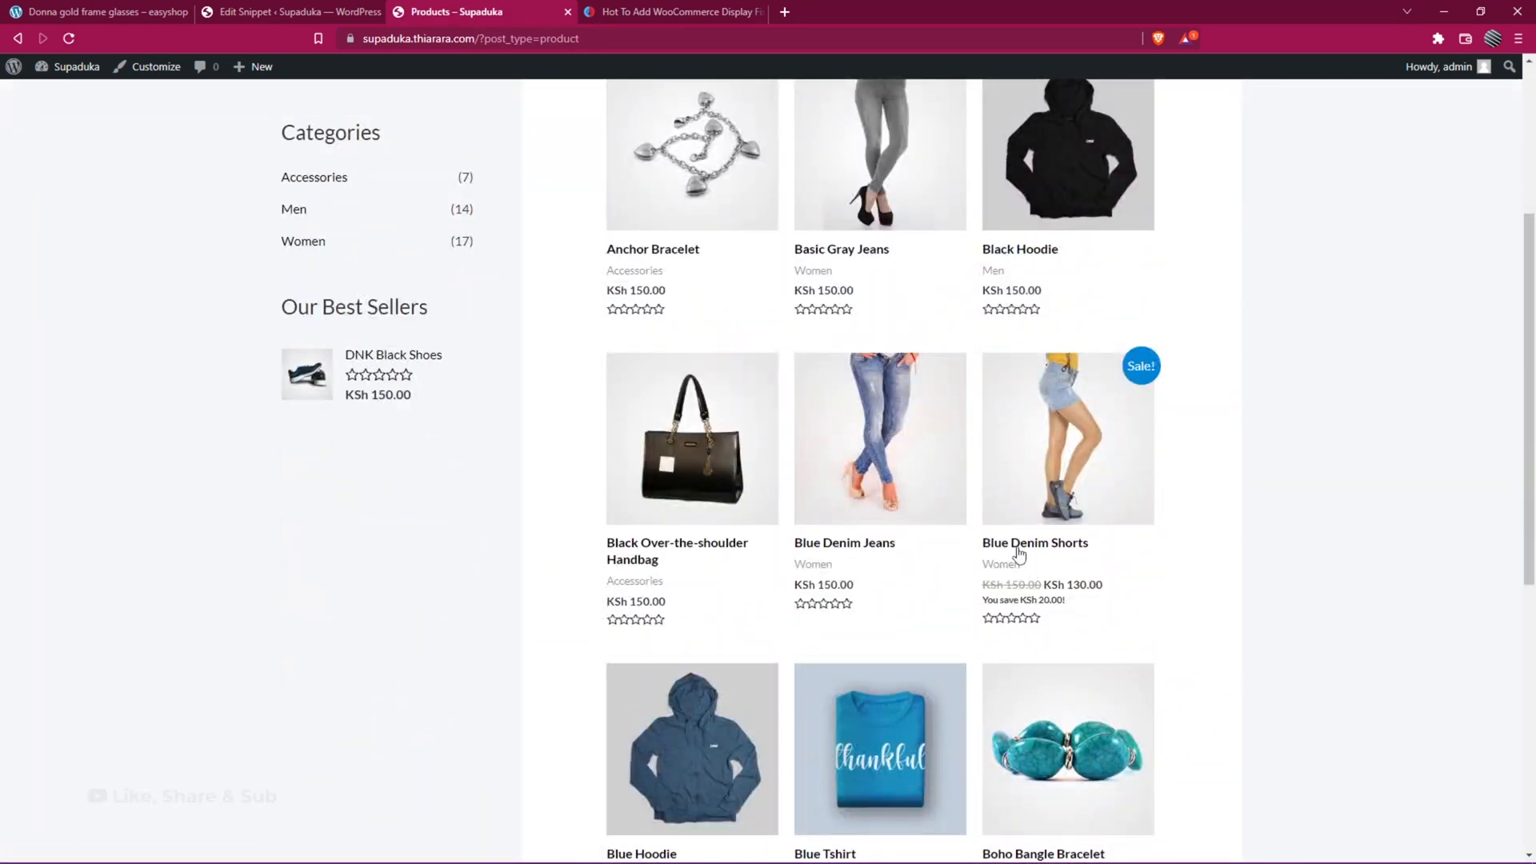
left_click(1034, 542)
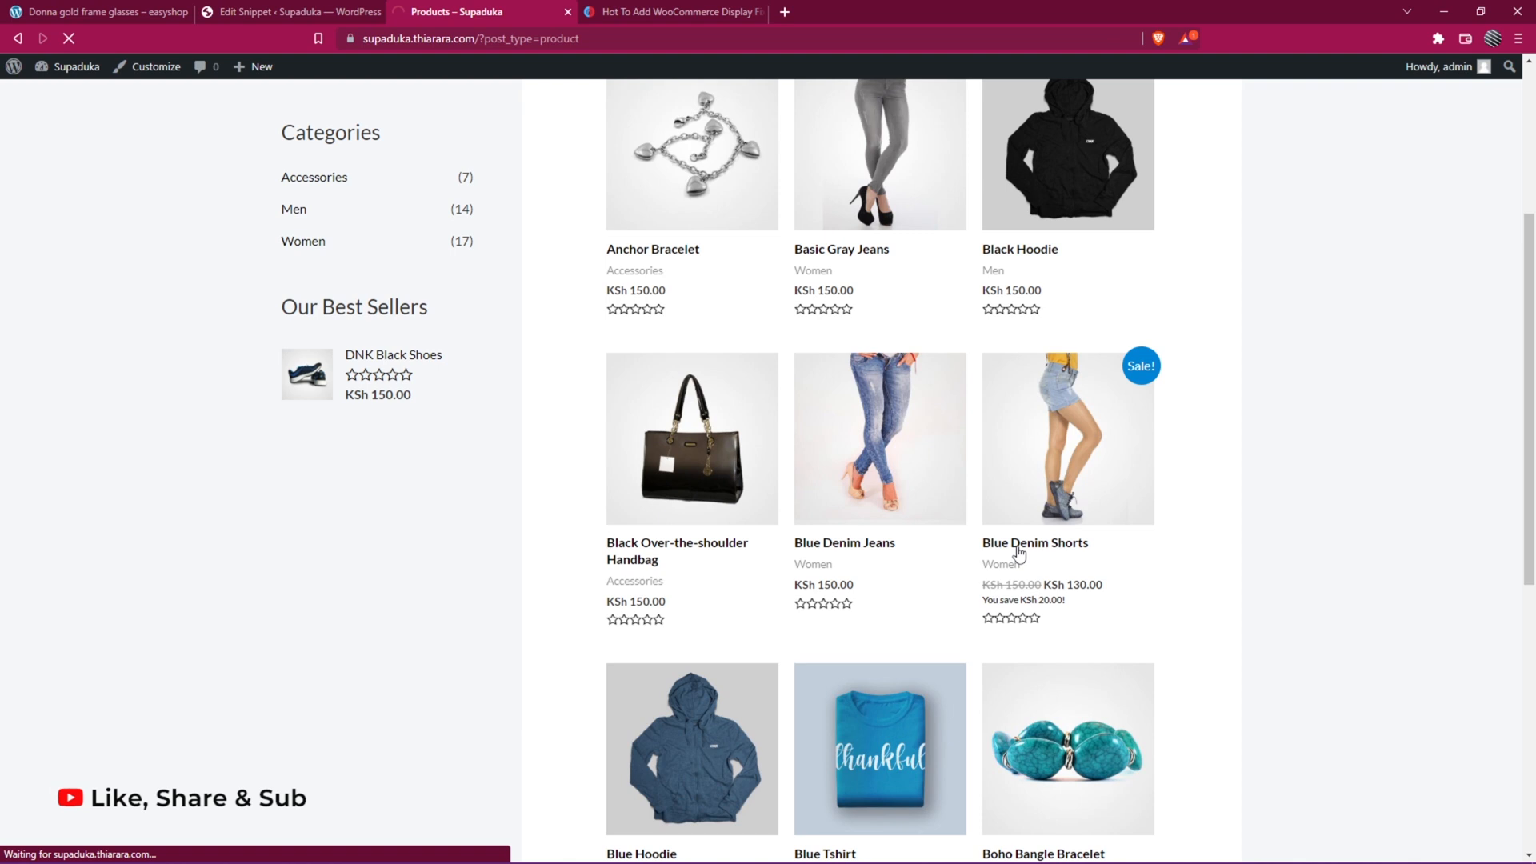
left_click(1034, 542)
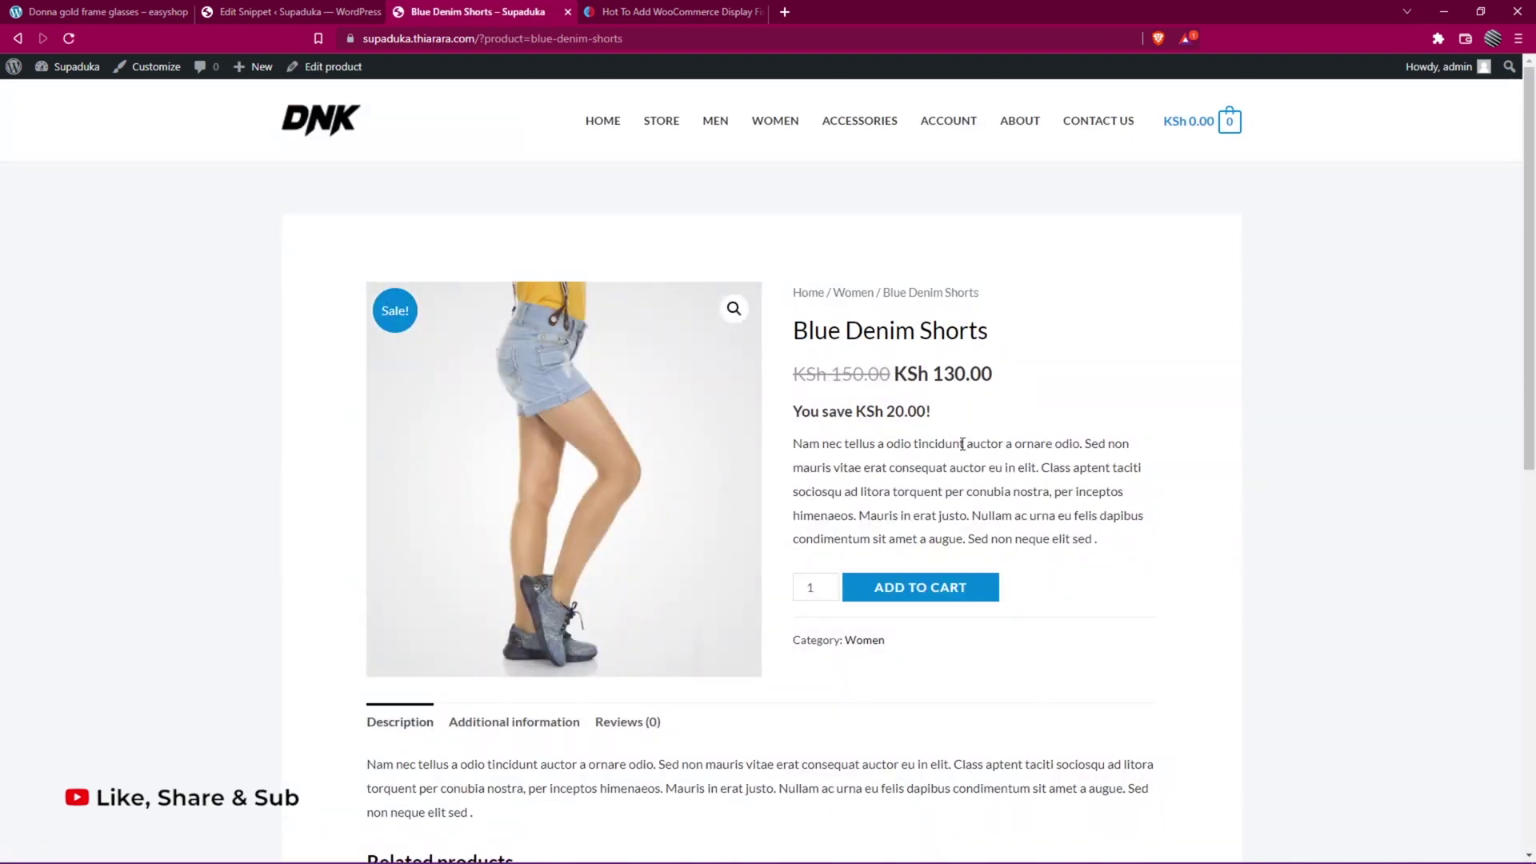
triple_click(860, 411)
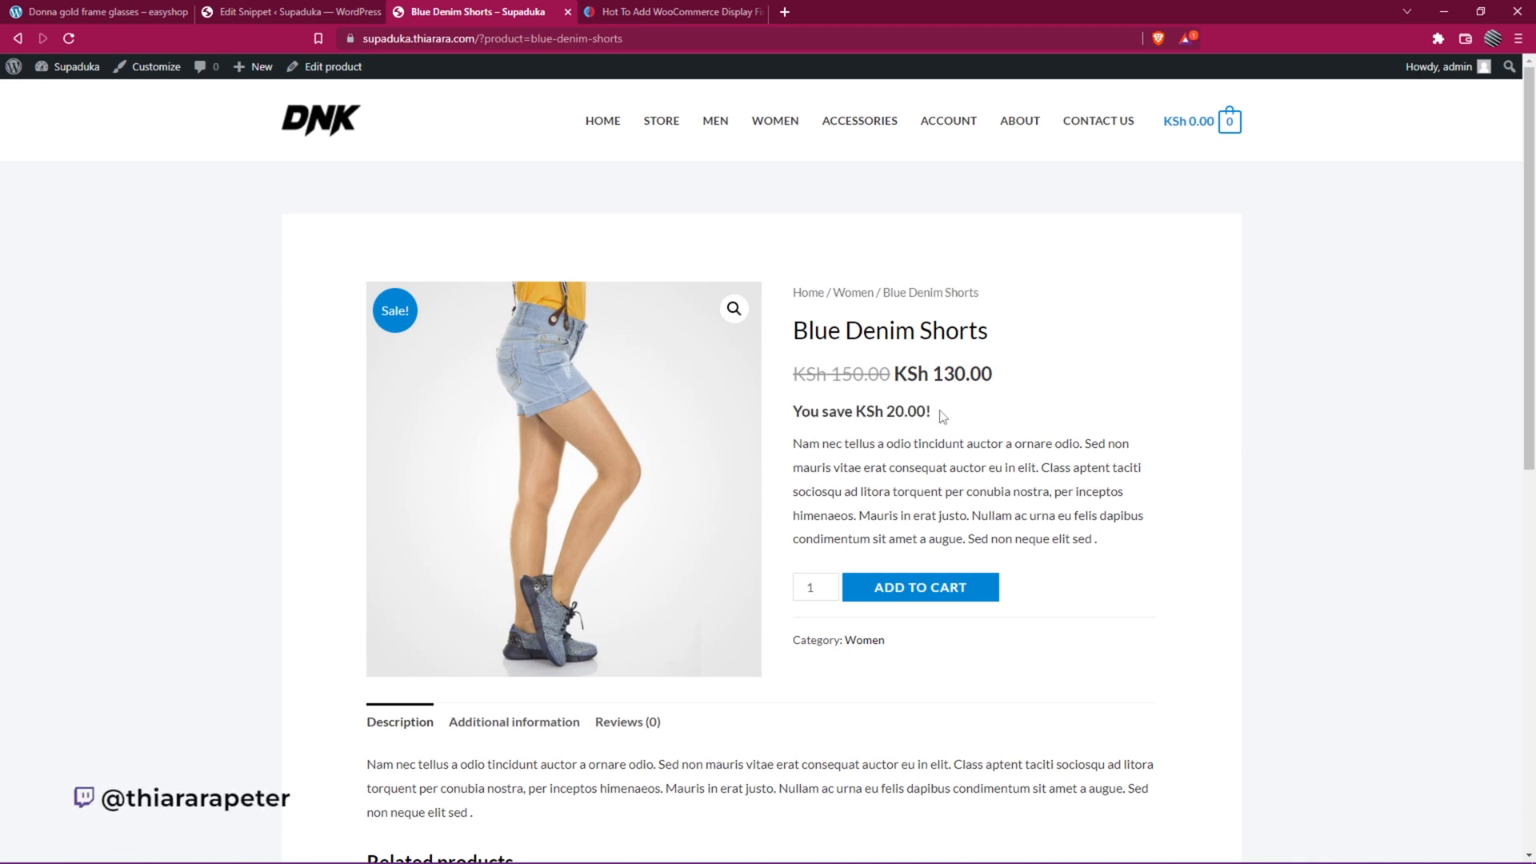
triple_click(854, 411)
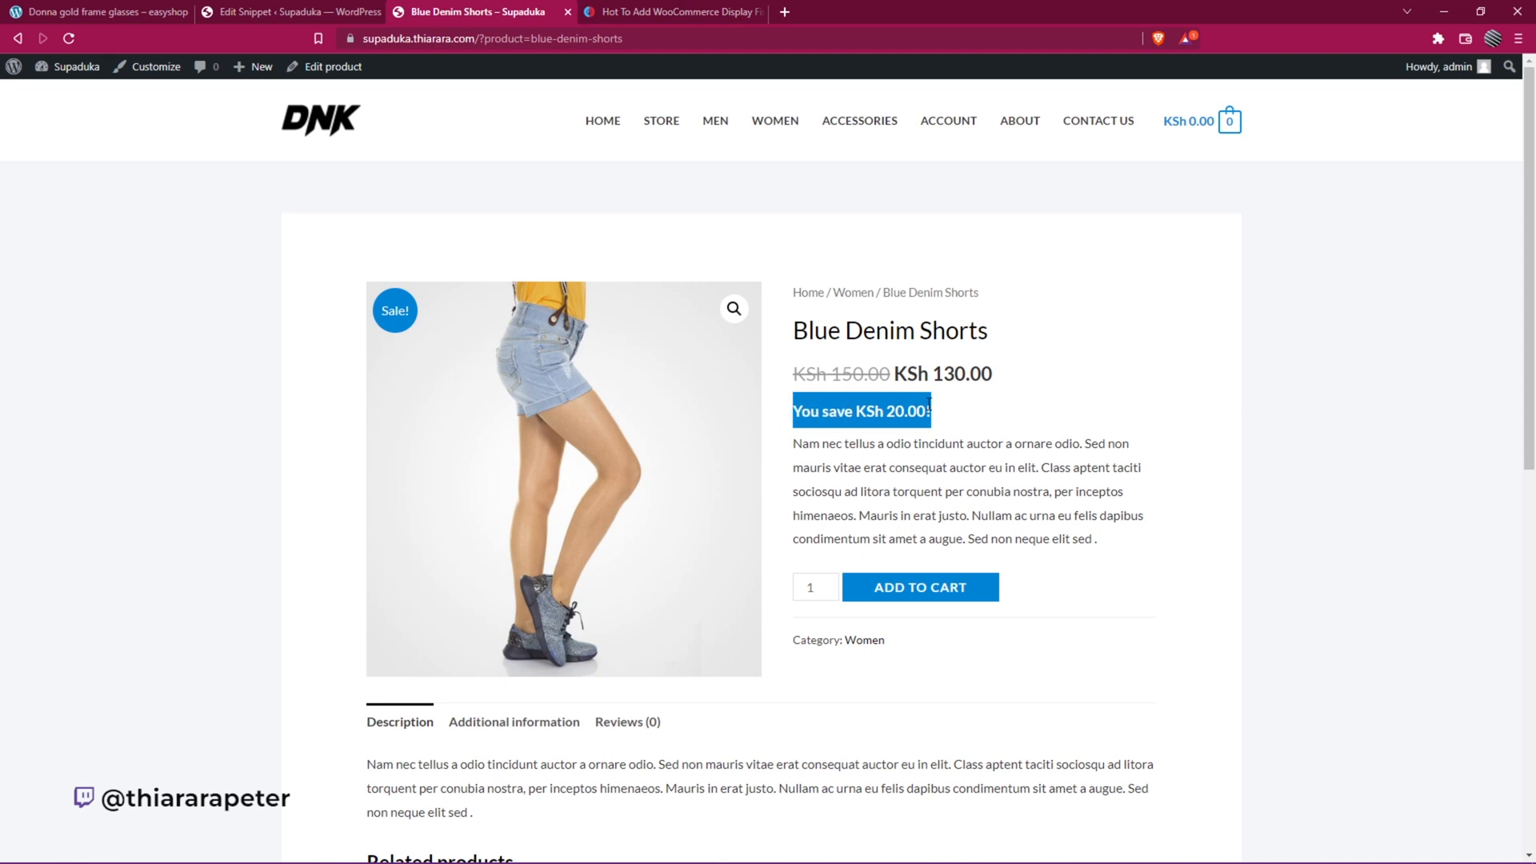
left_click(281, 12)
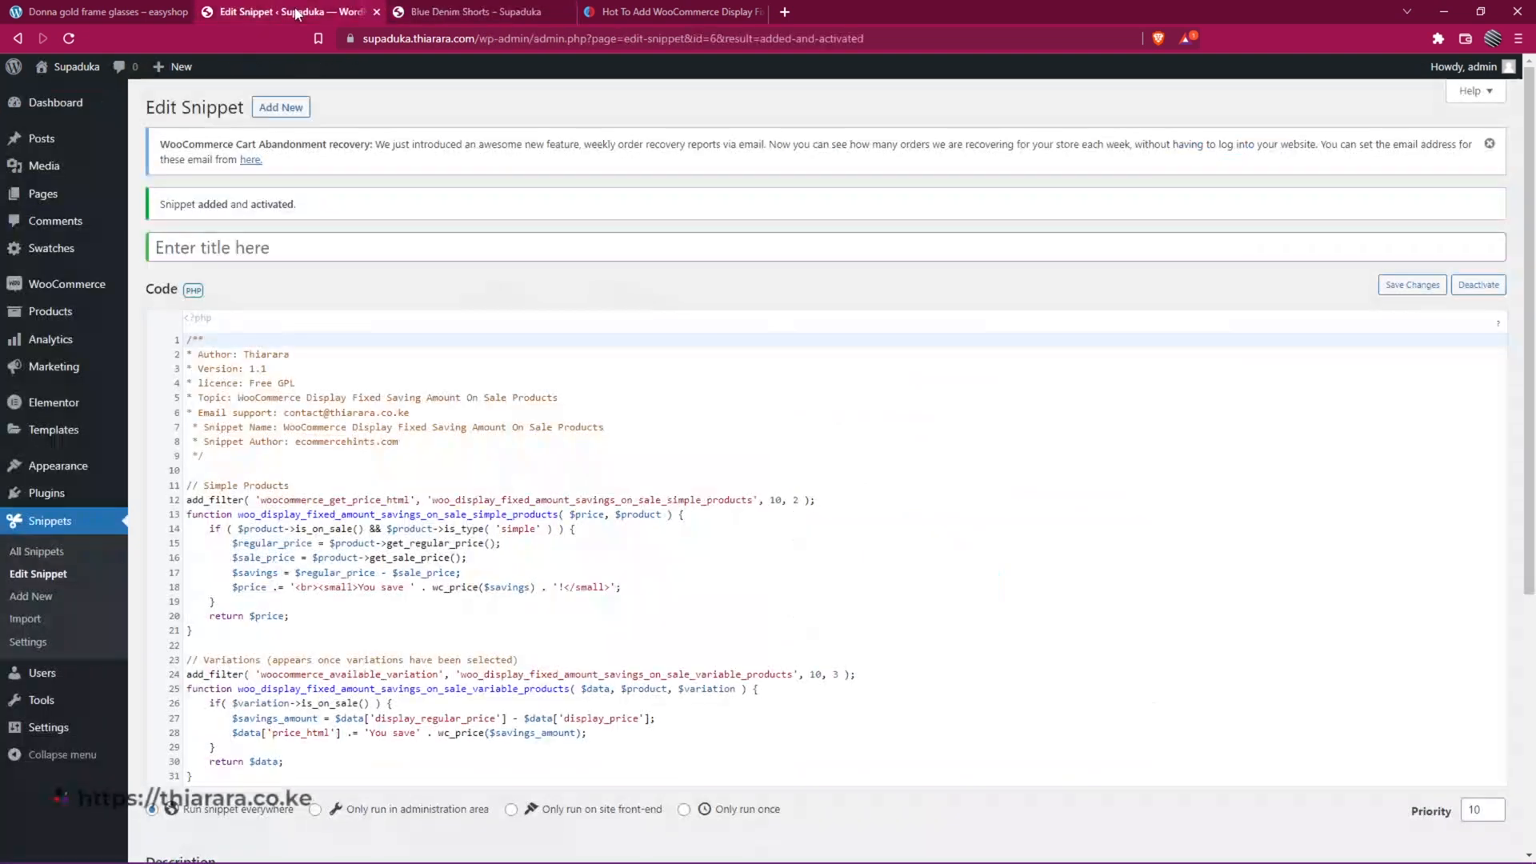
- Compare the 'You save' wording on the product page against the snippet's PHP code
left_click(482, 12)
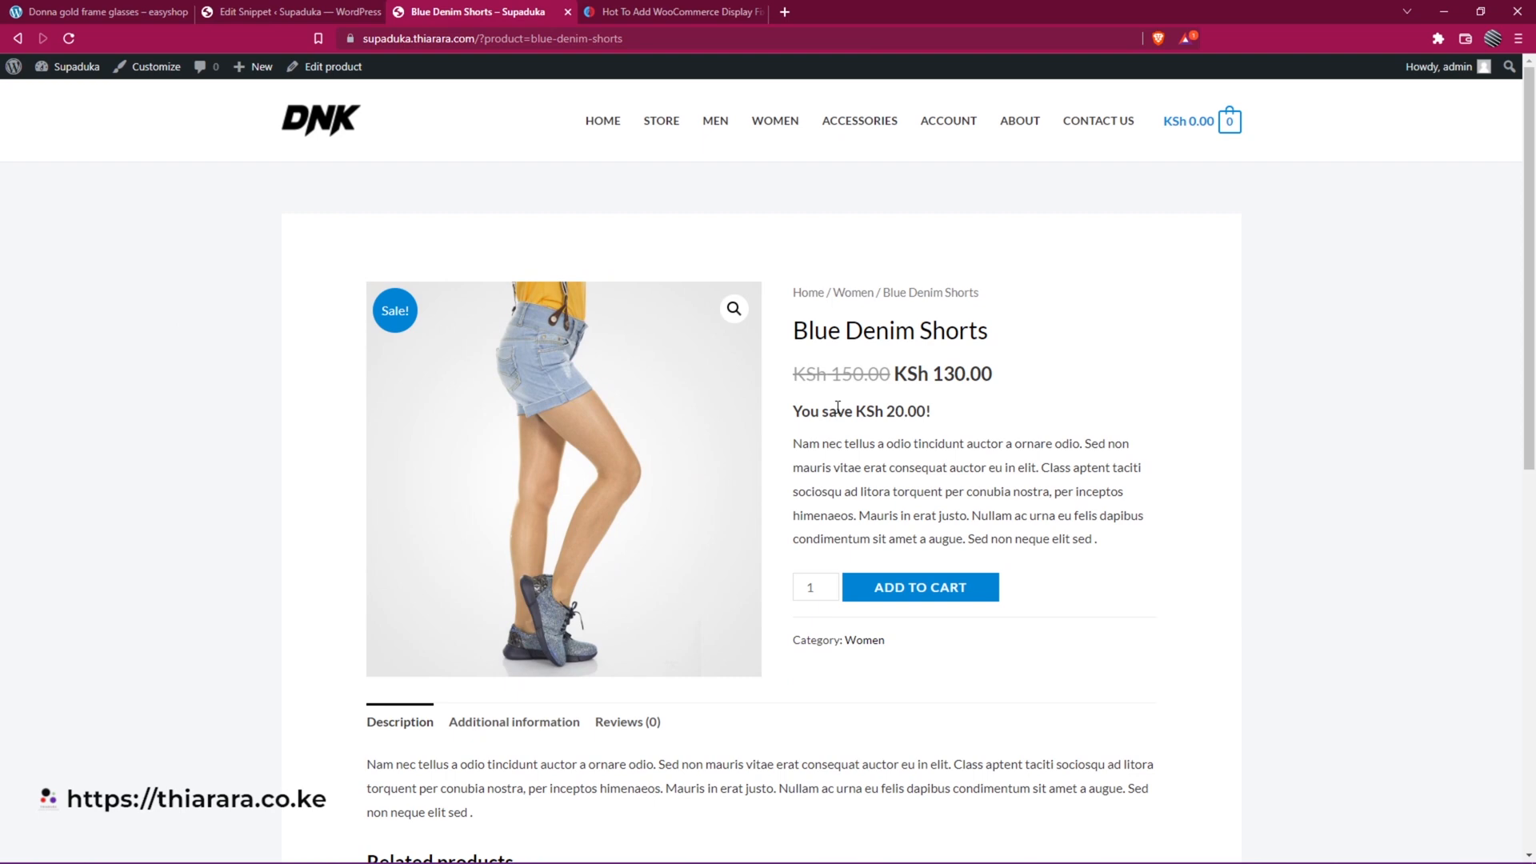
double_click(823, 411)
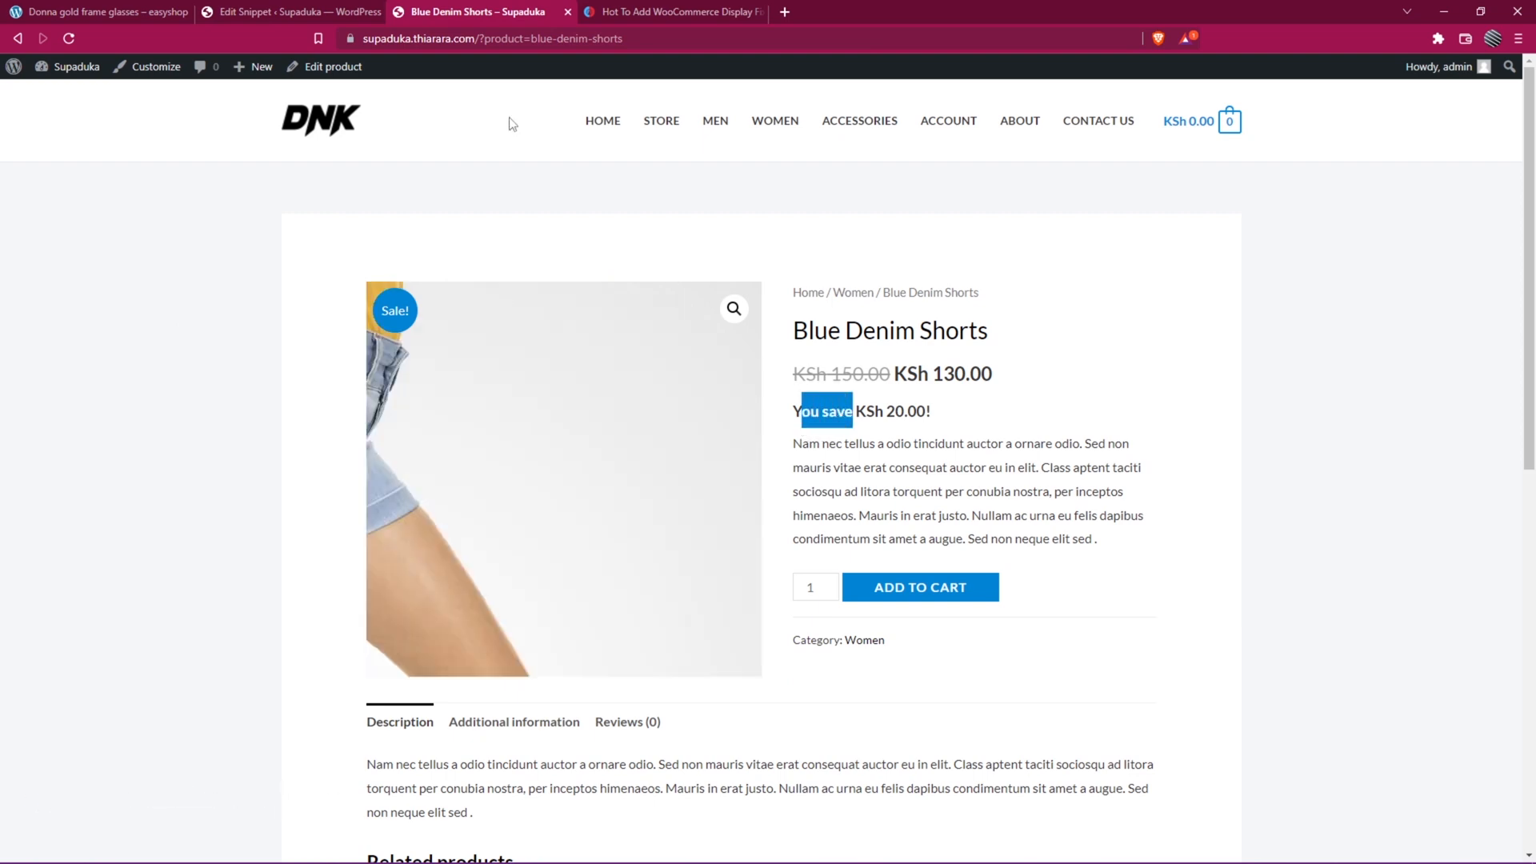
left_click(288, 11)
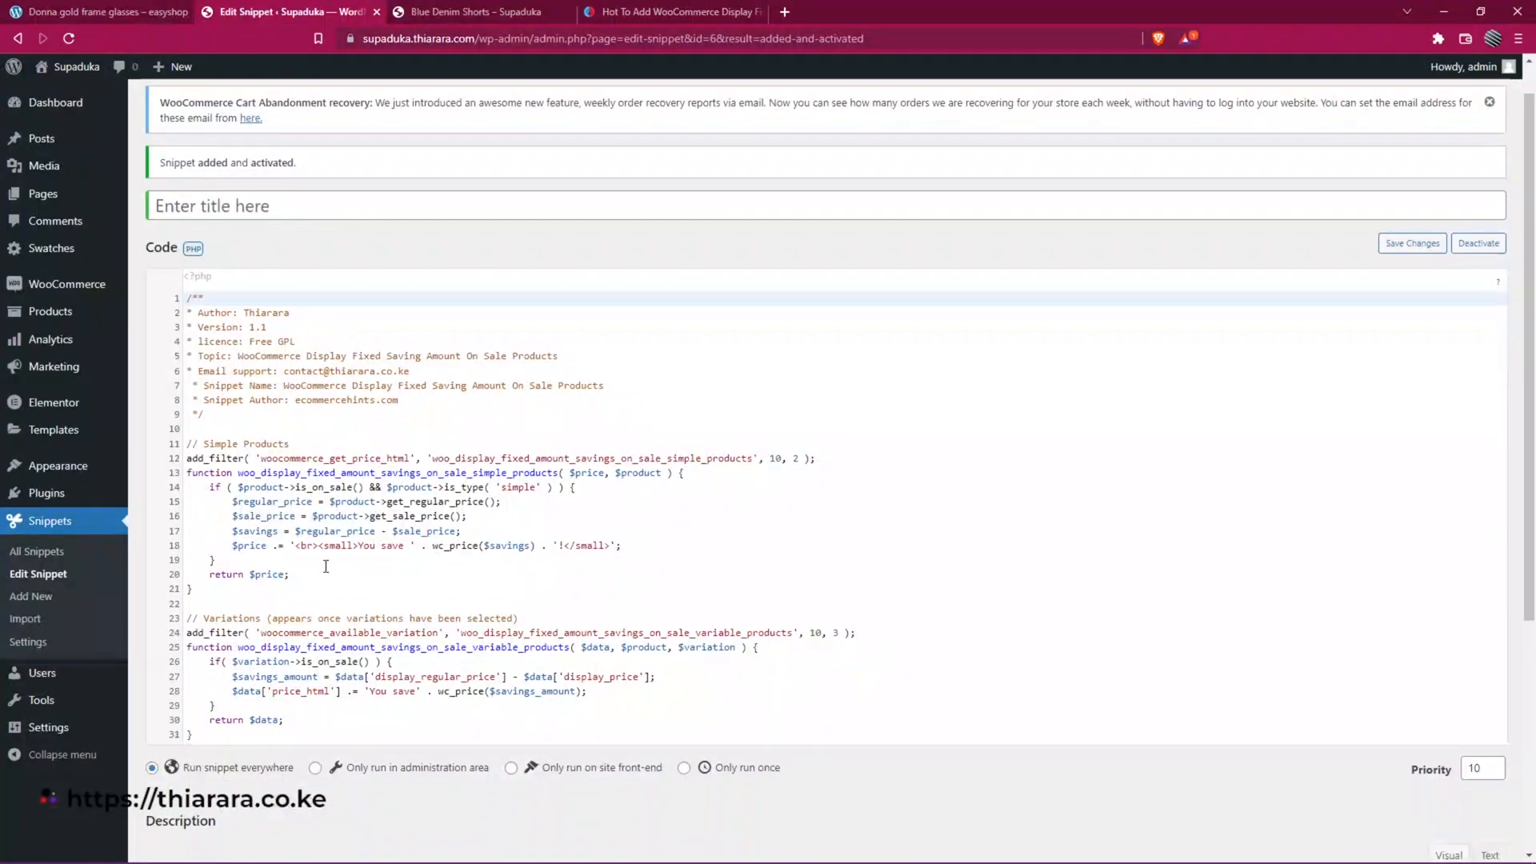
scroll("down", 3)
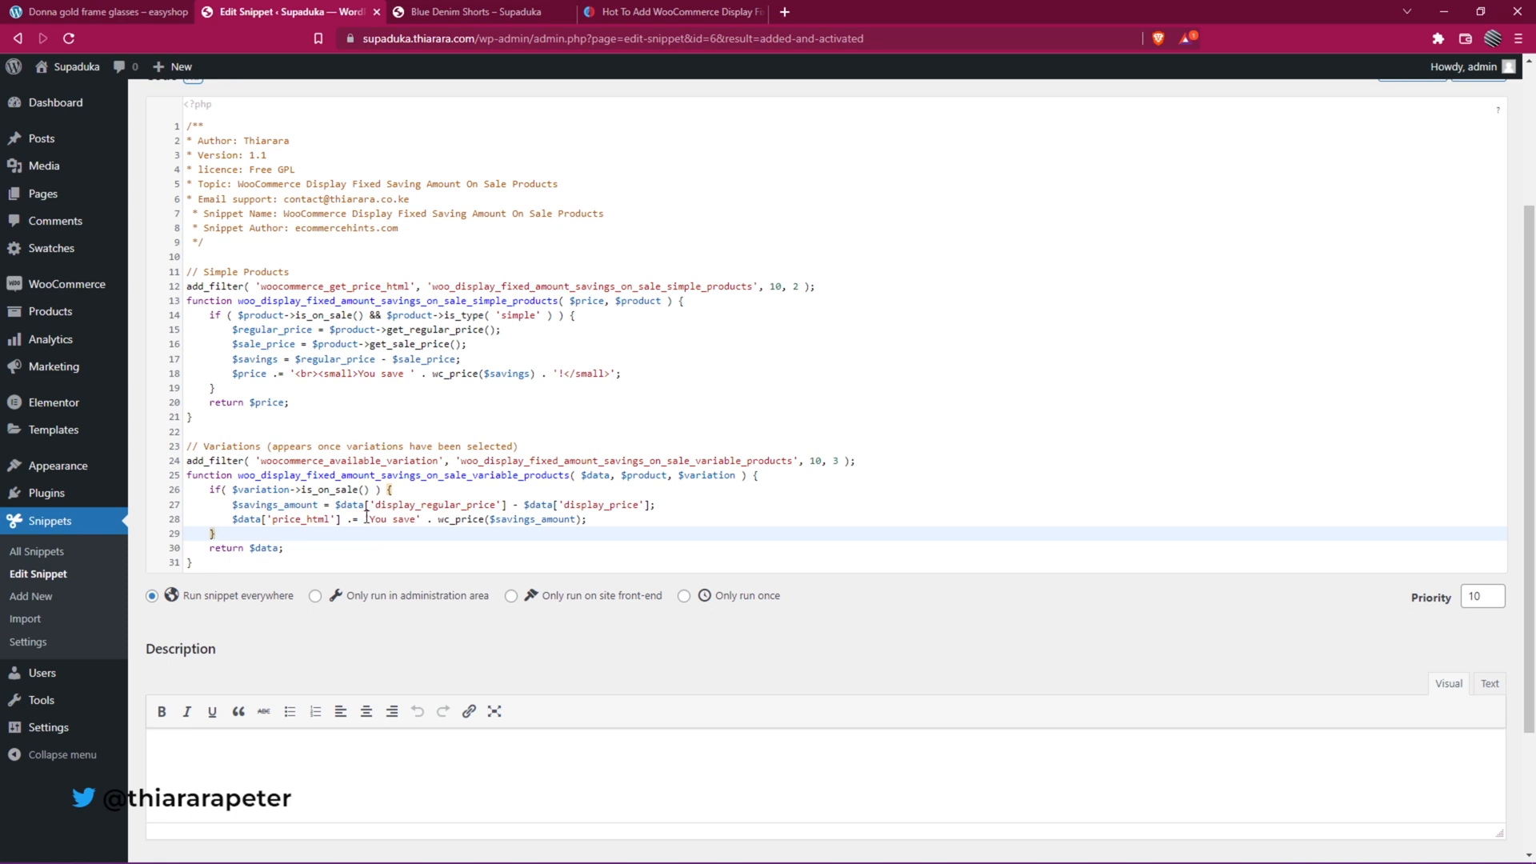
double_click(376, 520)
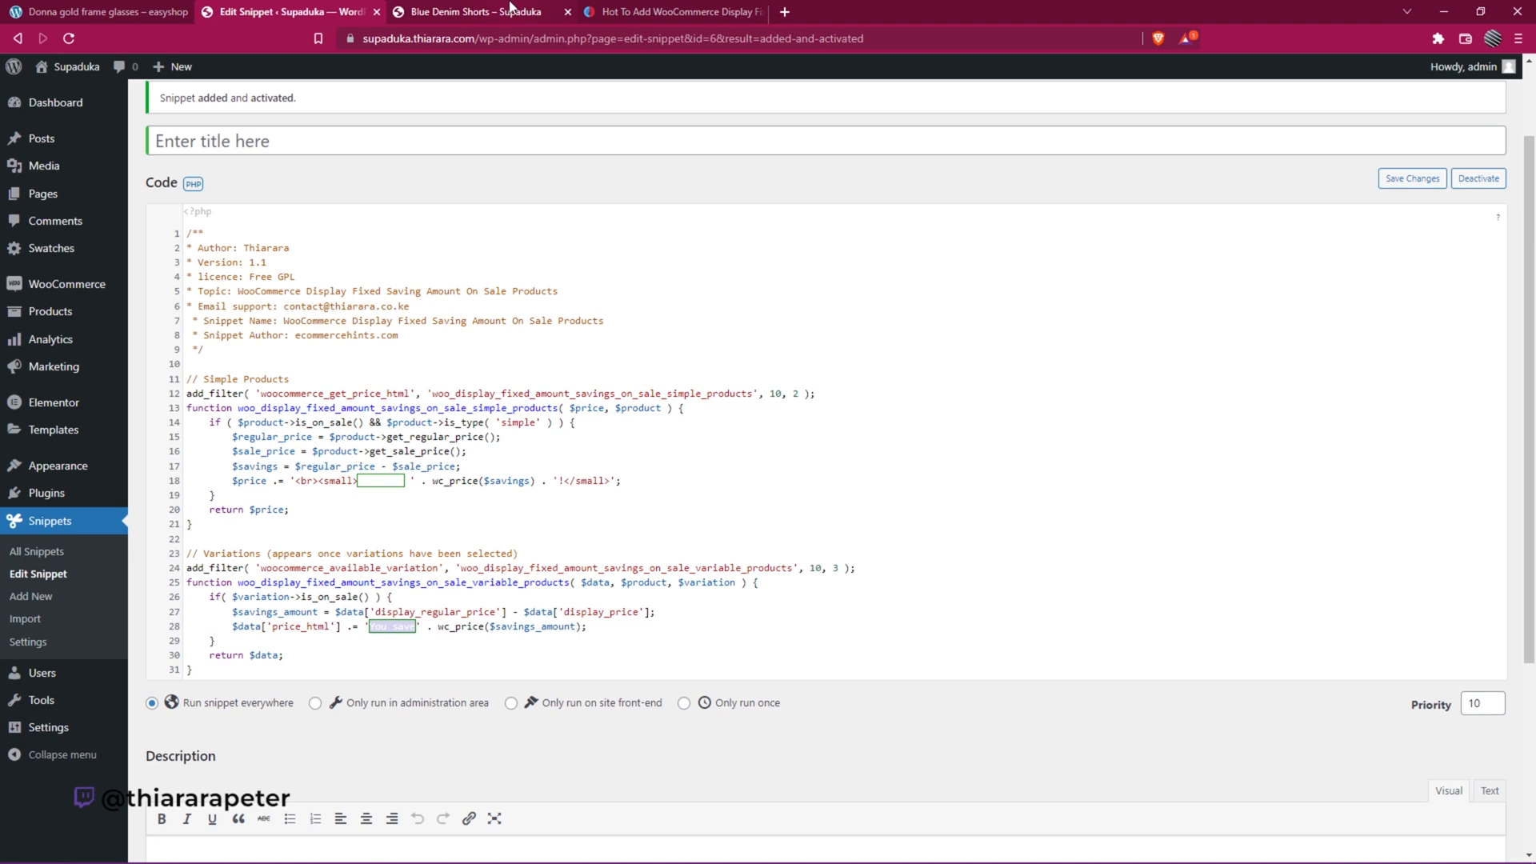
left_click(475, 12)
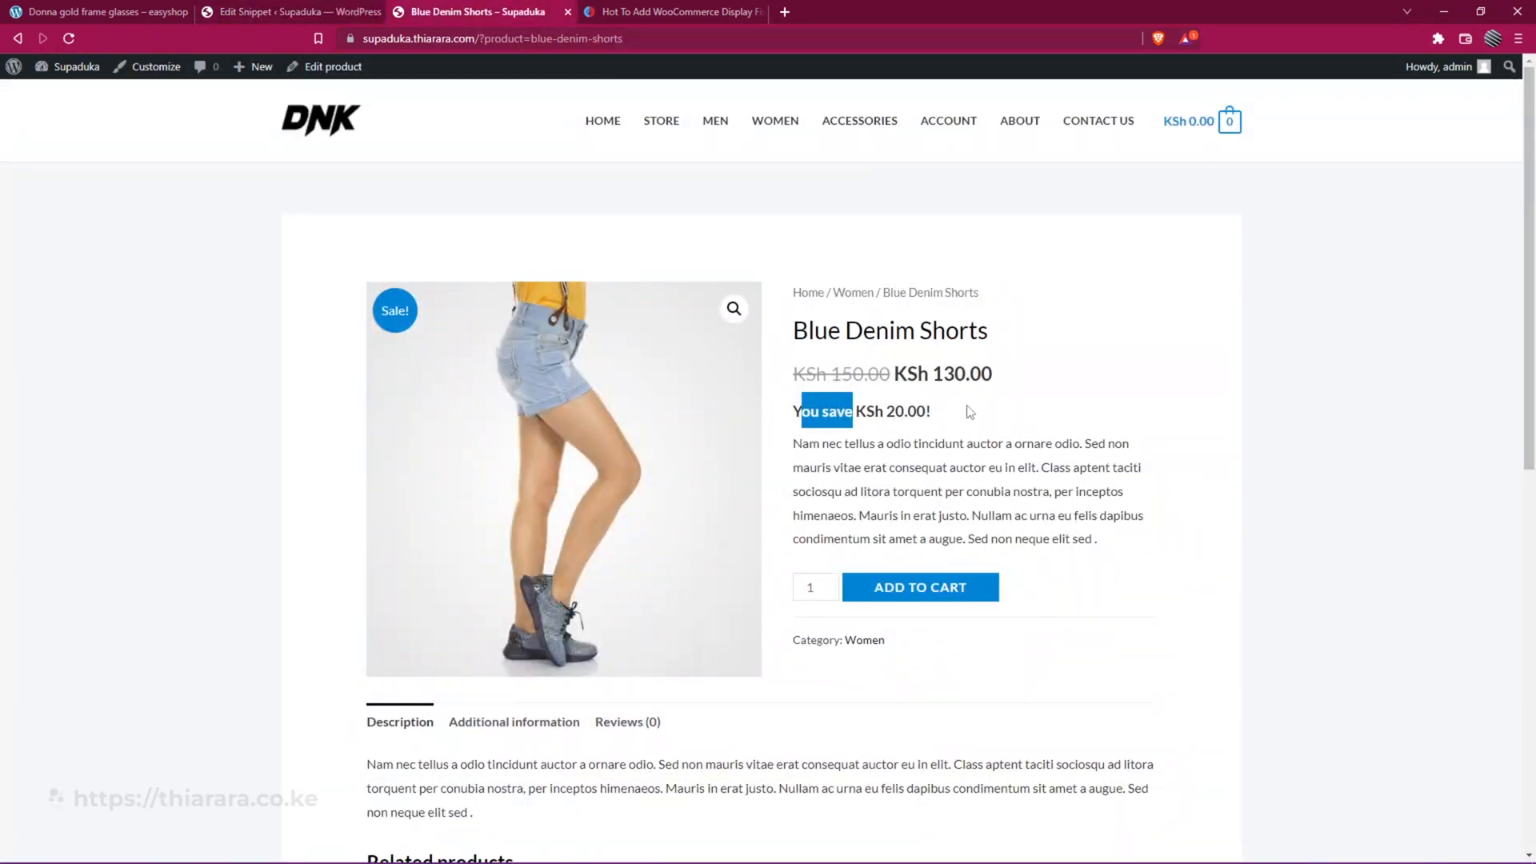